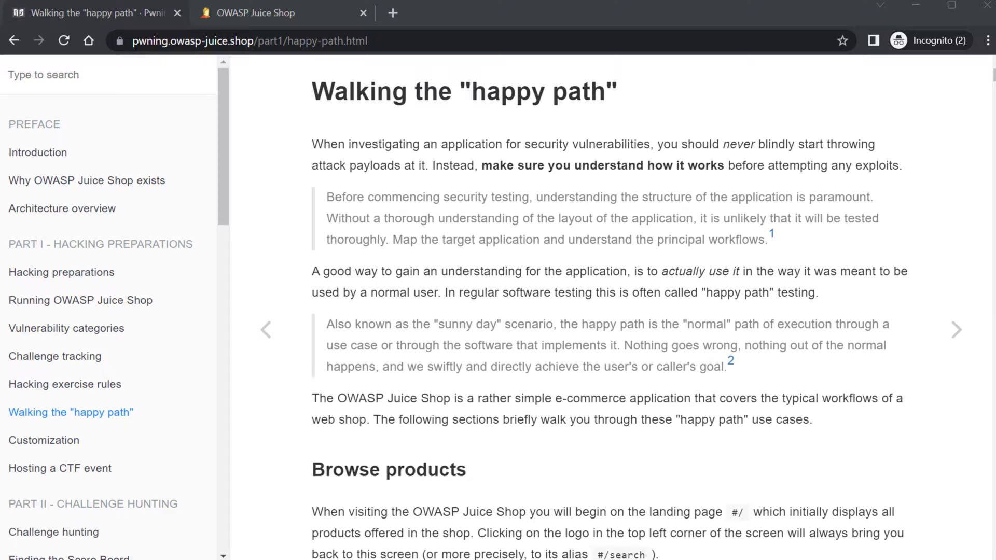
Scroll the happy-path guide down to the coupon, payment-options and order-confirmation section.
scroll("up", 3)
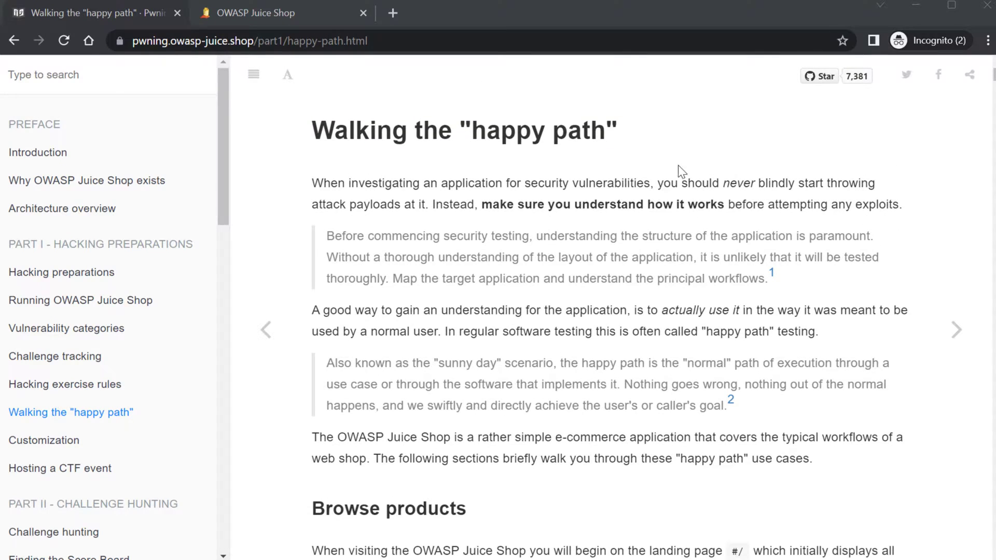
mouse_move(613, 176)
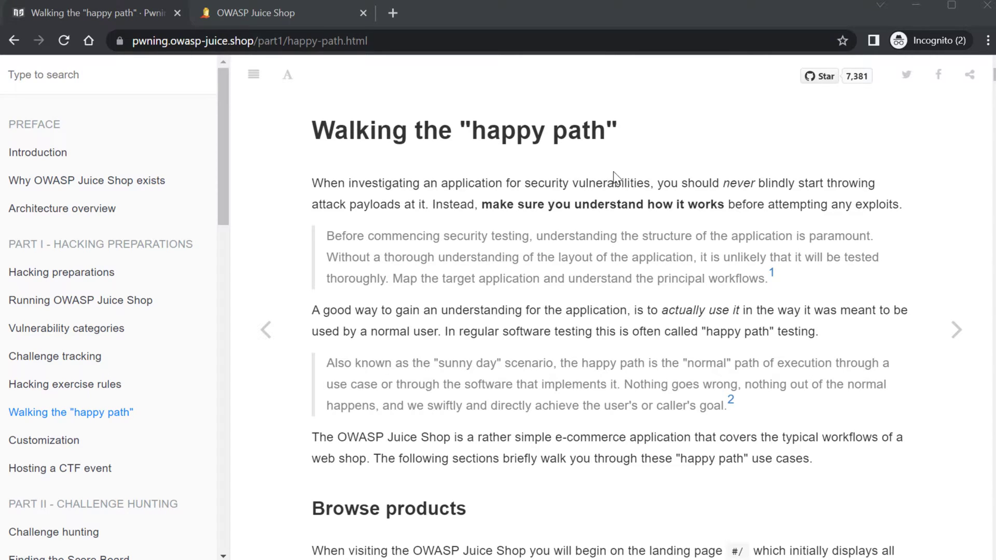
mouse_move(673, 127)
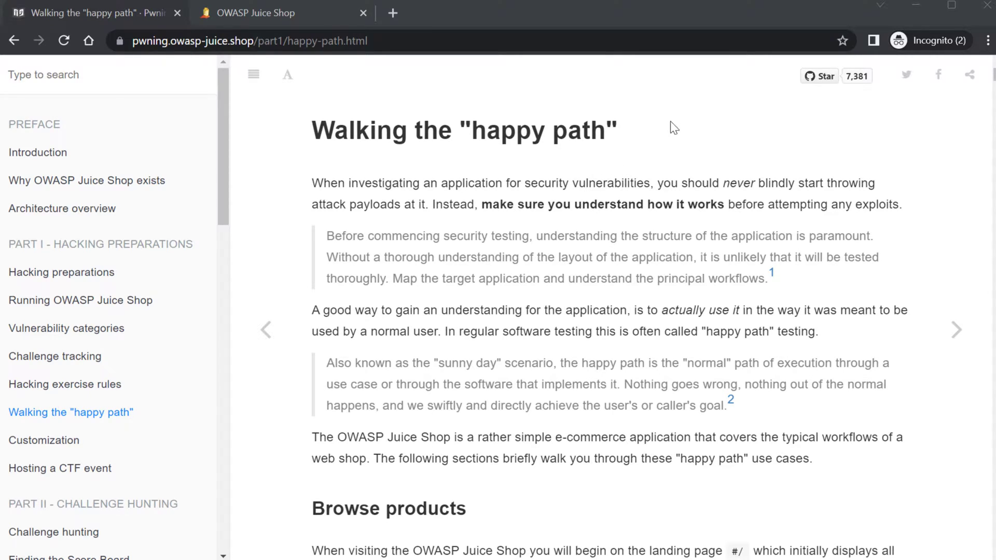
mouse_move(673, 127)
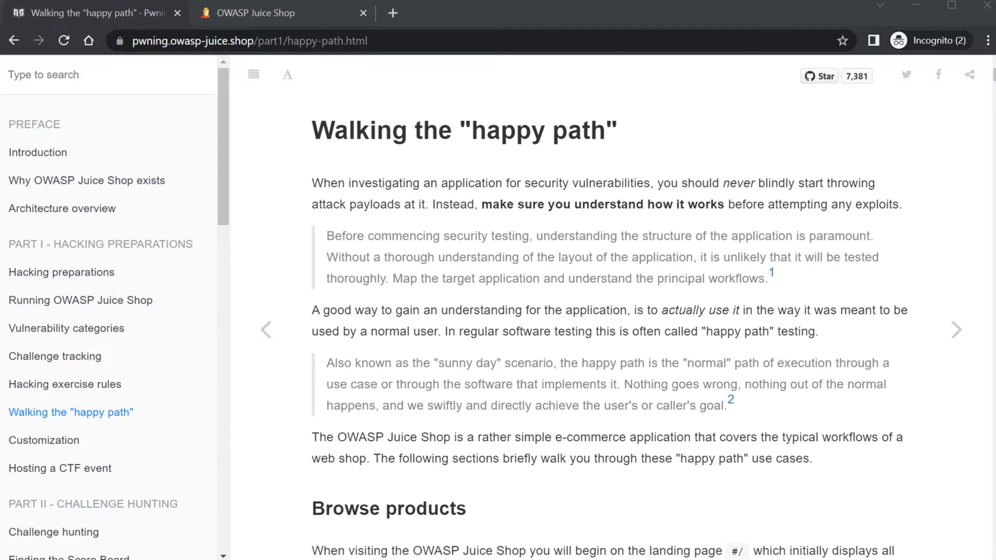
scroll("down", 3)
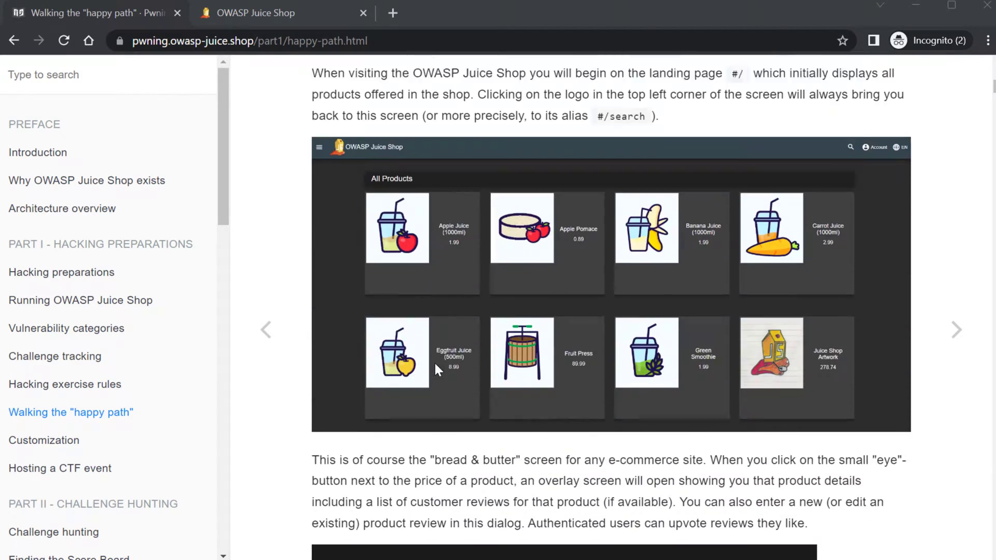
scroll("down", 3)
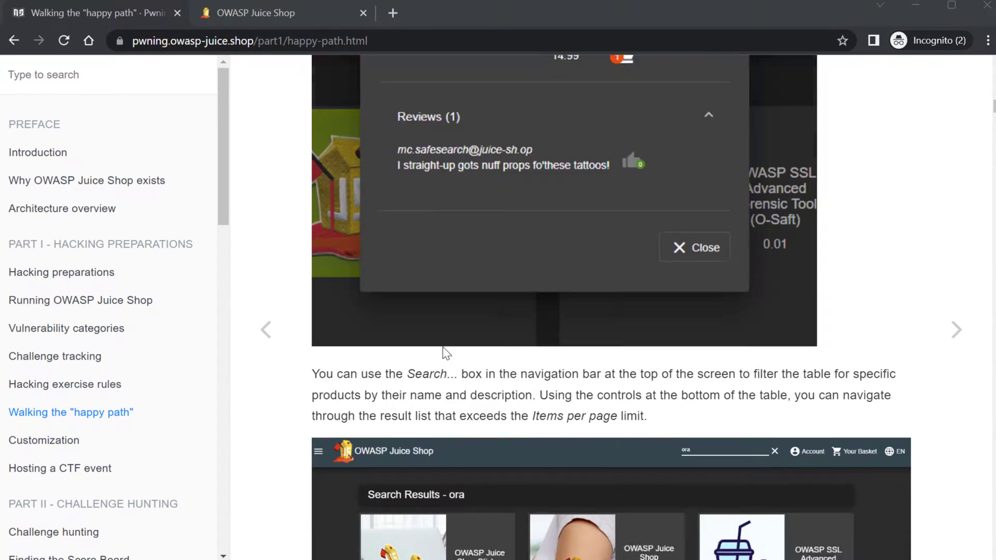
scroll("down", 3)
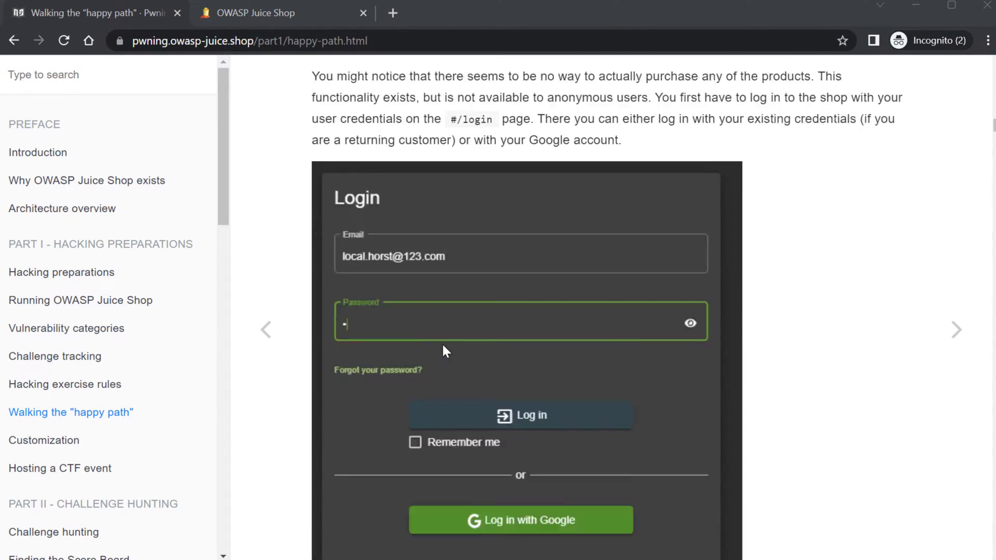
scroll("down", 3)
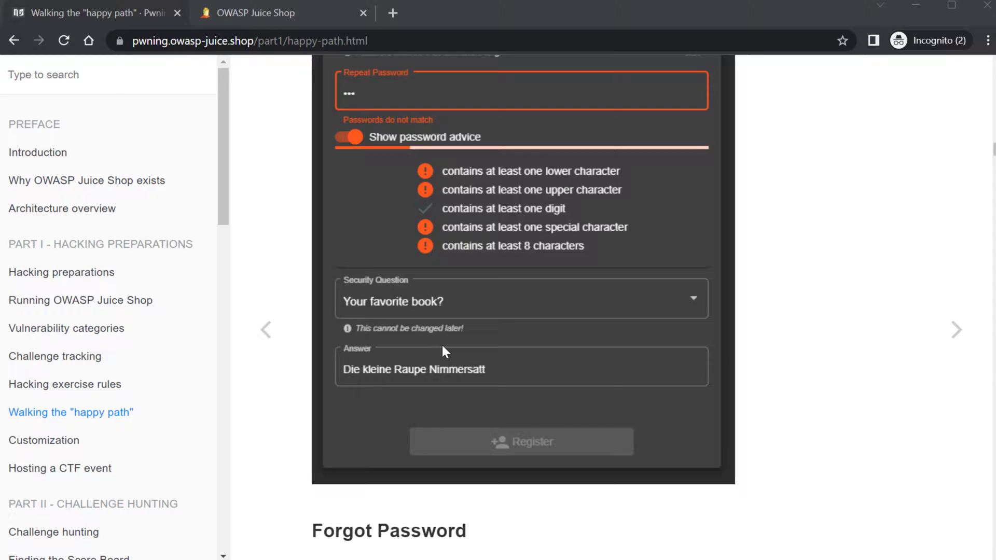
scroll("down", 3)
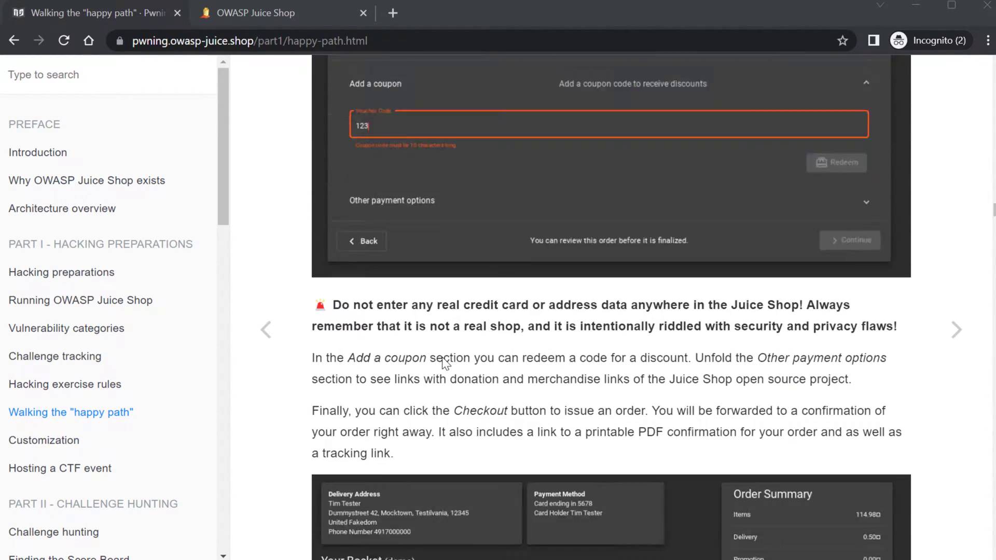
scroll("down", 3)
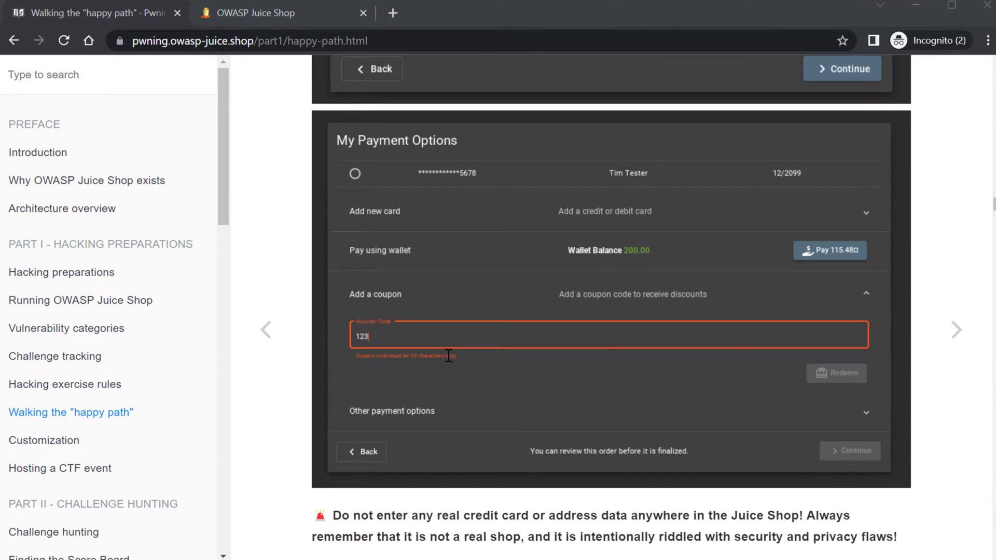
scroll("down", 3)
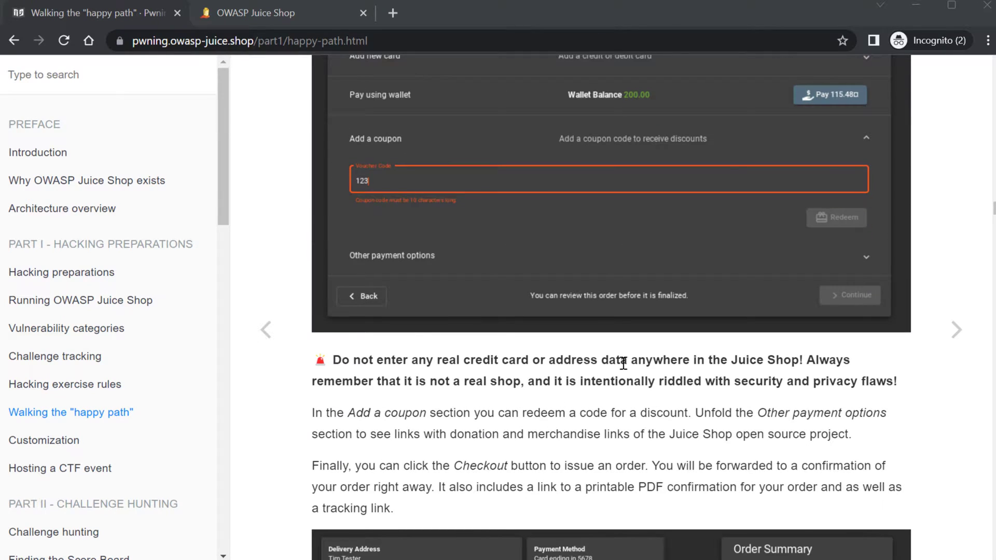
mouse_move(298, 356)
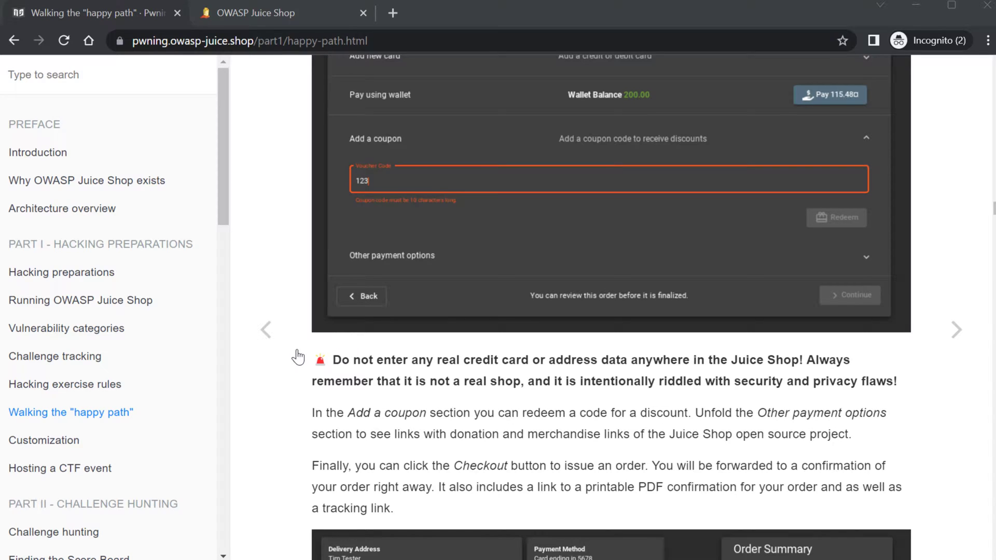
mouse_move(441, 438)
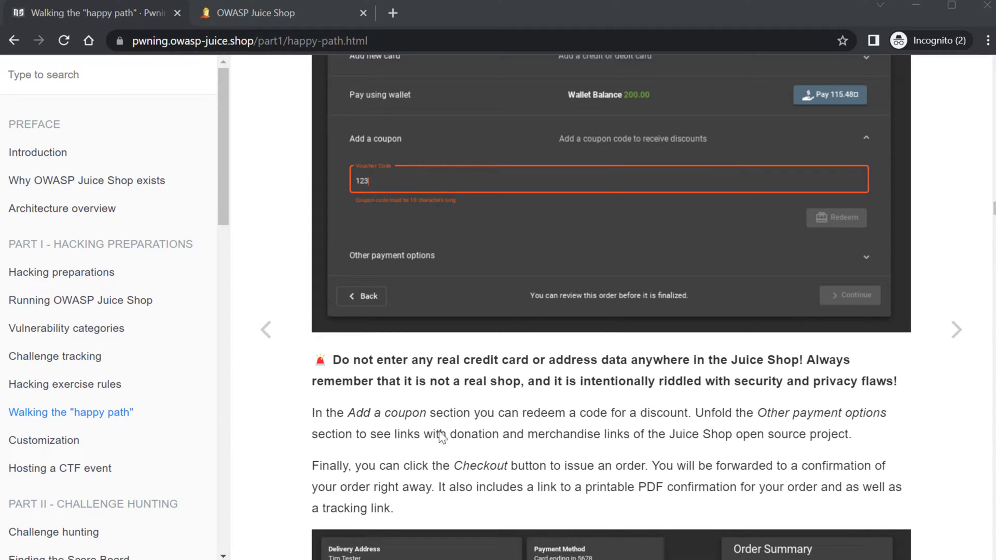
mouse_move(876, 402)
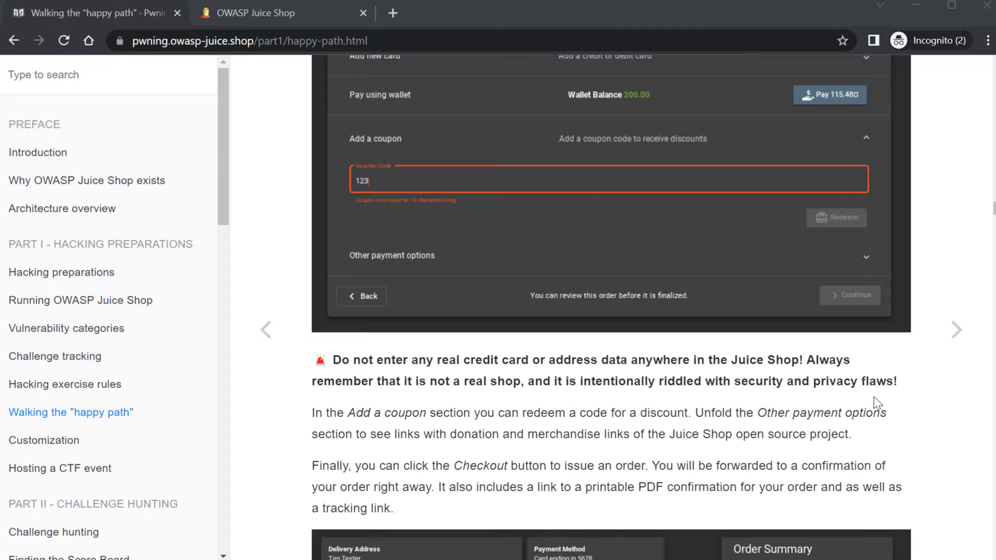
left_click(258, 12)
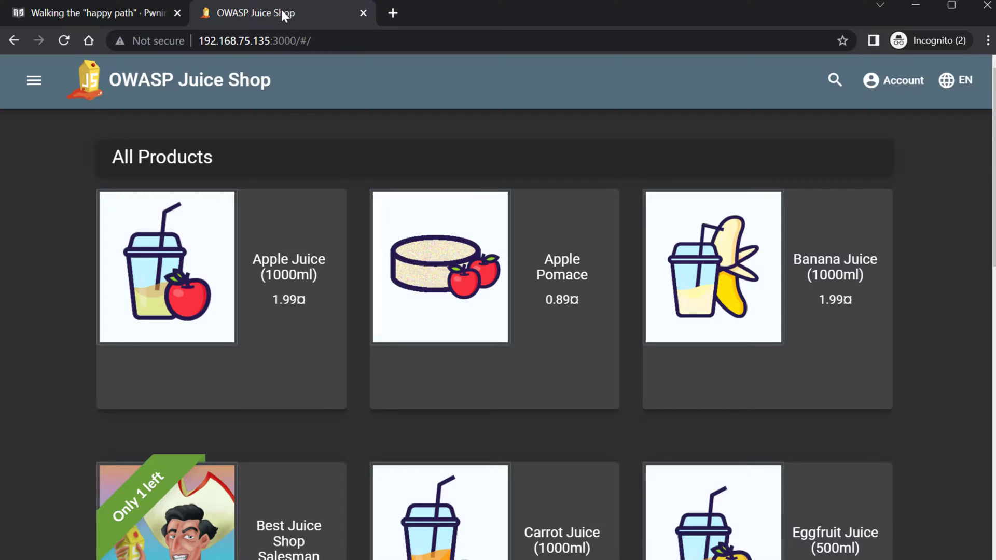
mouse_move(832, 214)
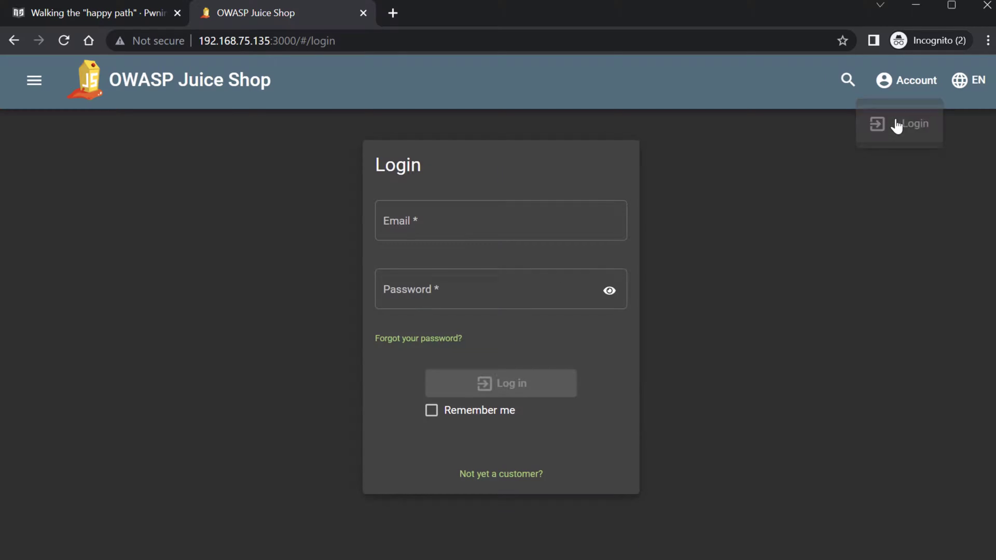
left_click(501, 473)
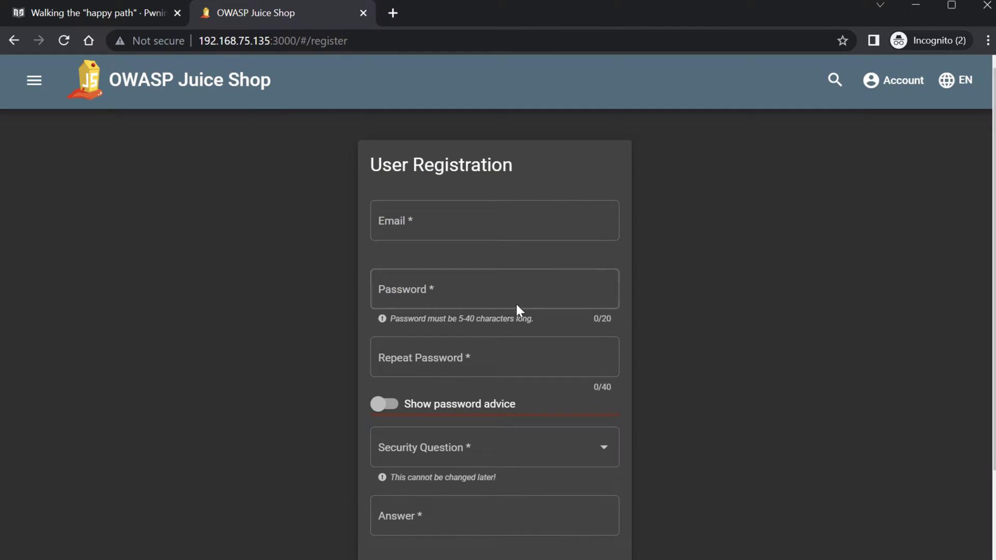
left_click(494, 221)
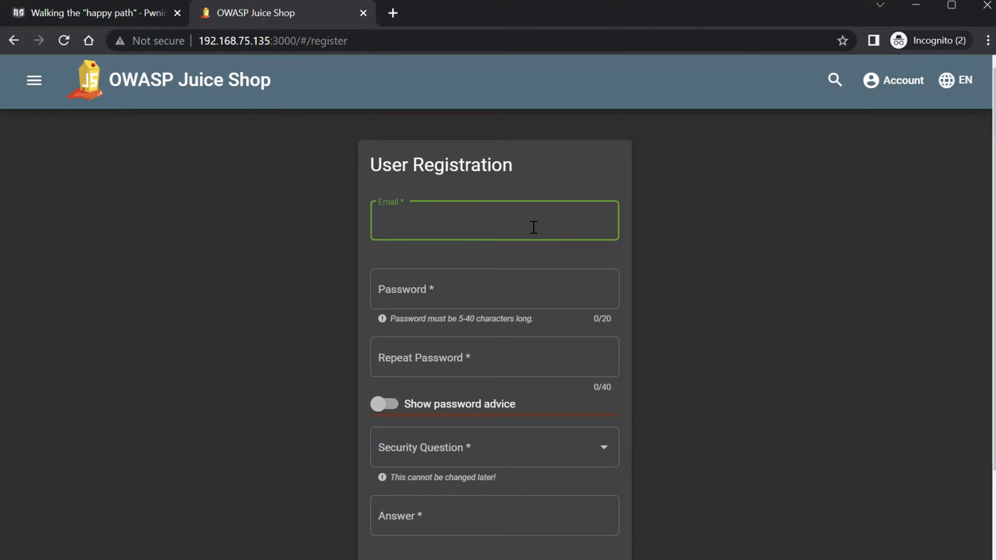
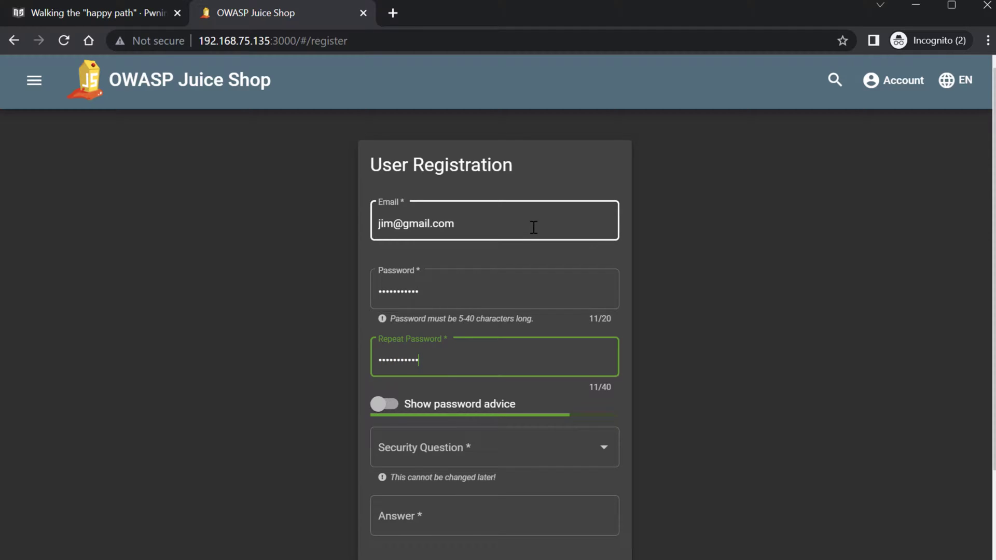
left_click(494, 447)
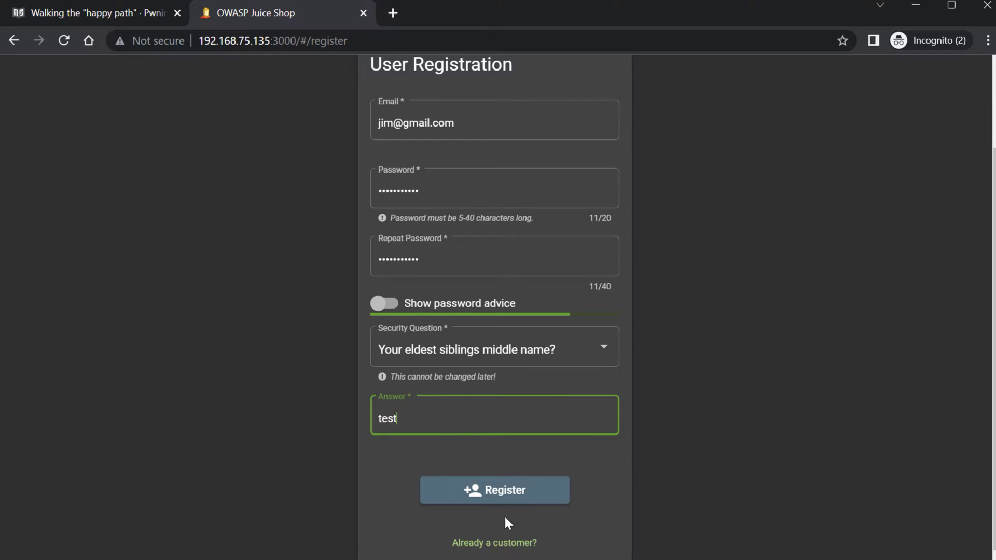
left_click(495, 489)
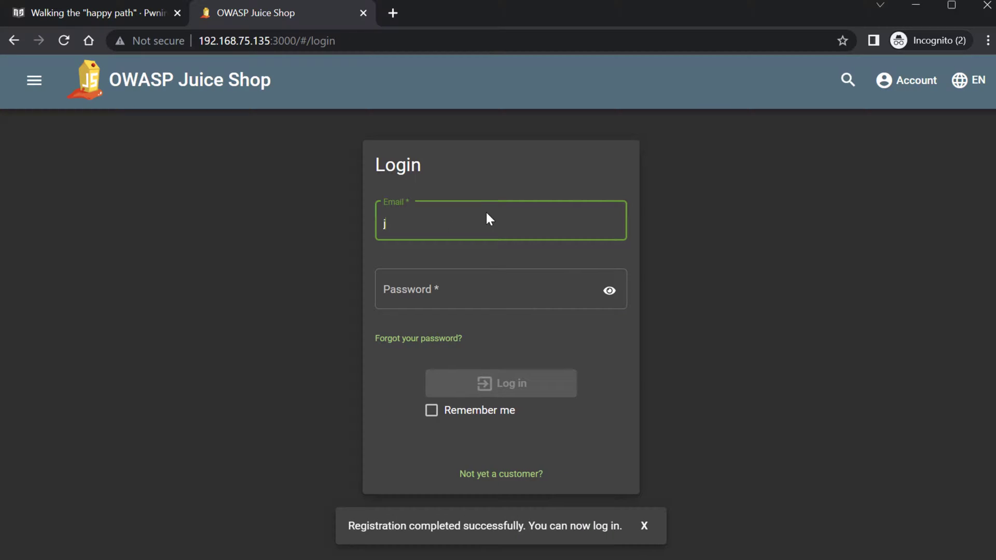
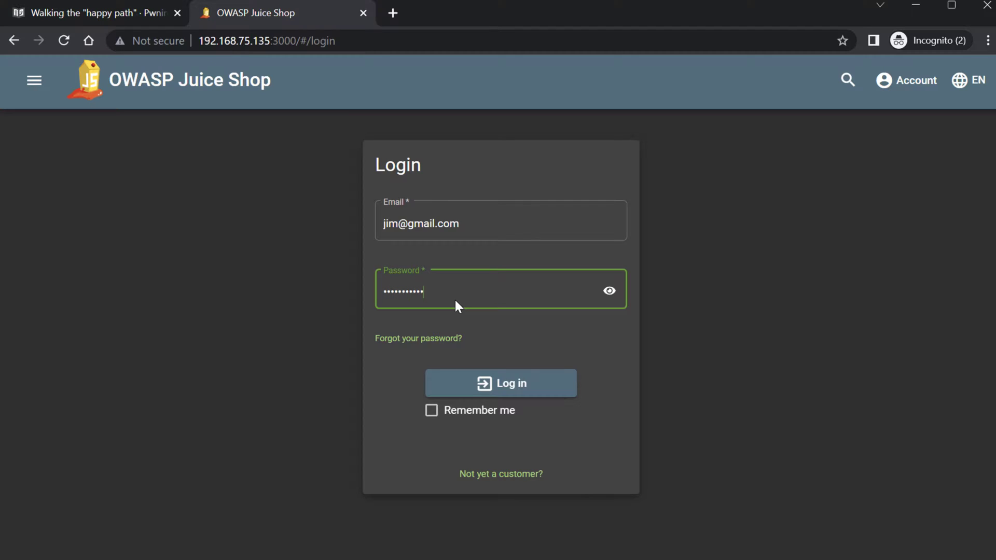
Log in and add the Fruit Press alongside the Salesman Artwork, reaching three basket items.
left_click(500, 383)
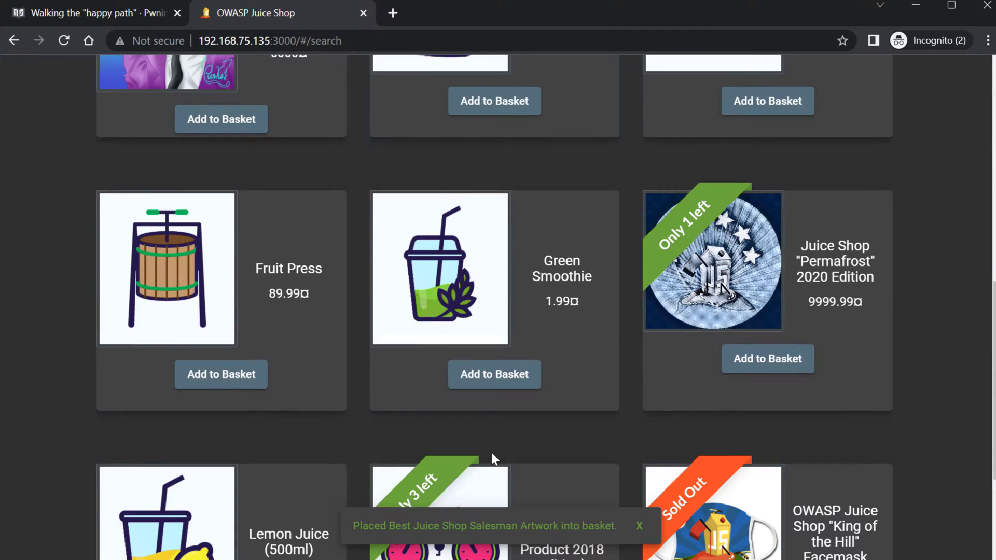
left_click(221, 374)
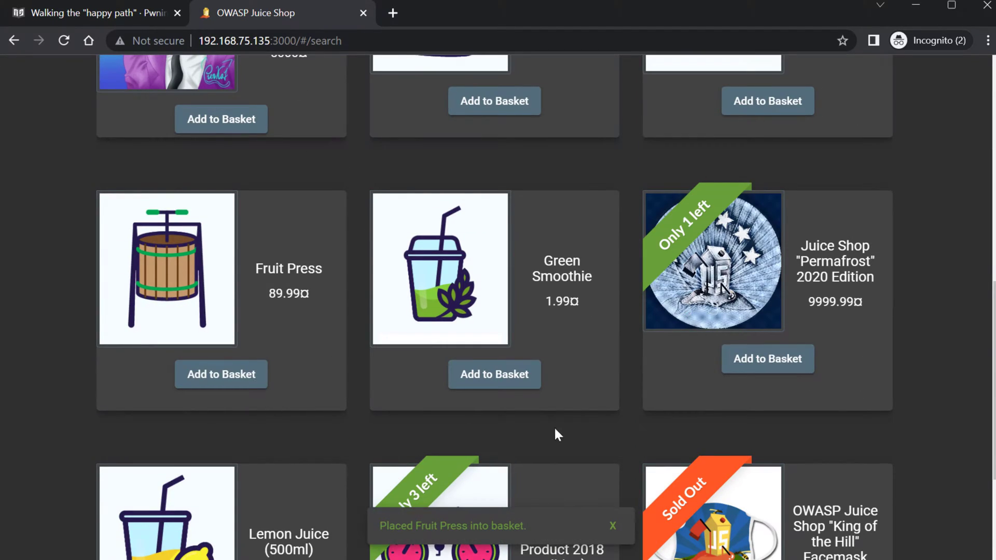
scroll("down", 3)
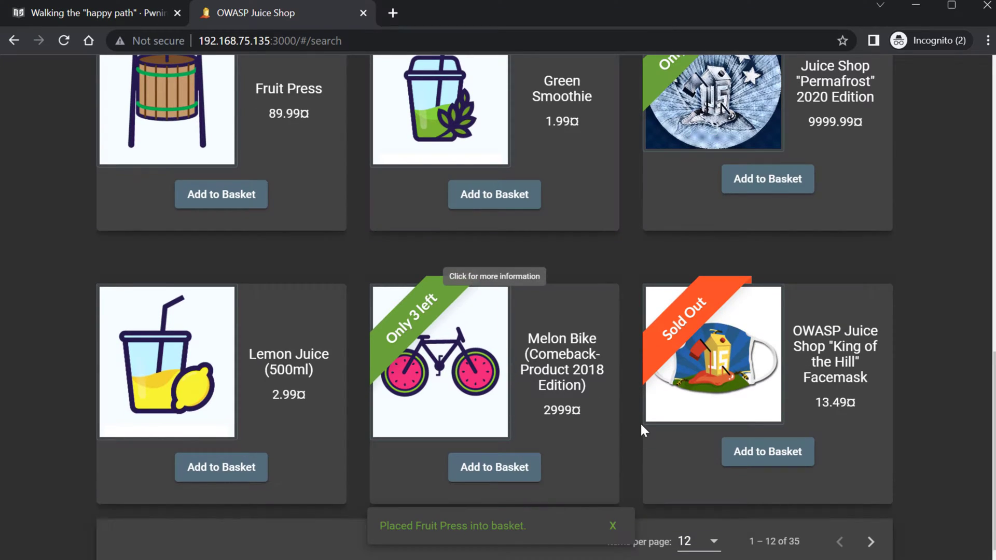
scroll("up", 3)
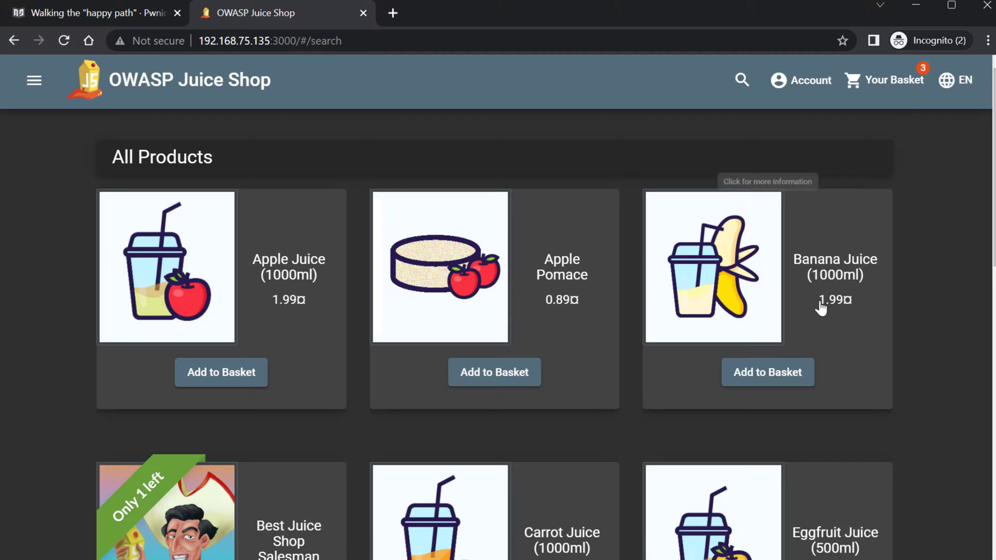
Open the basket listing Apple Juice, Salesman Artwork and Fruit Press totalling 5091.98.
left_click(884, 80)
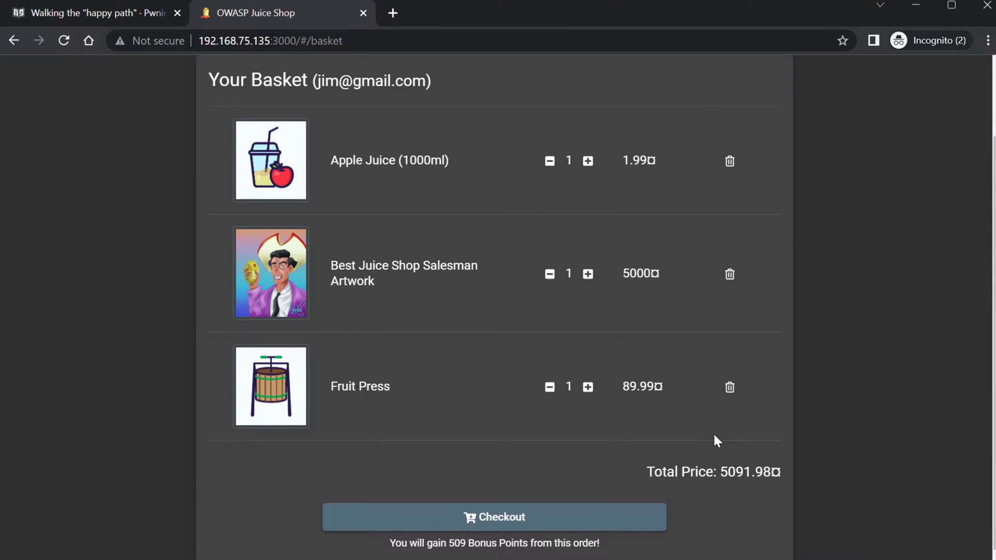
mouse_move(739, 475)
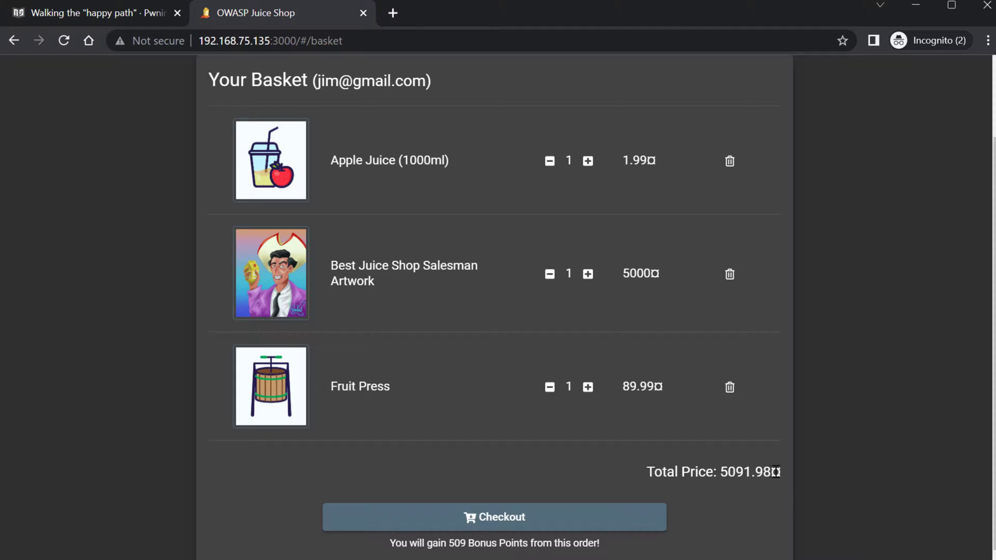
mouse_move(599, 515)
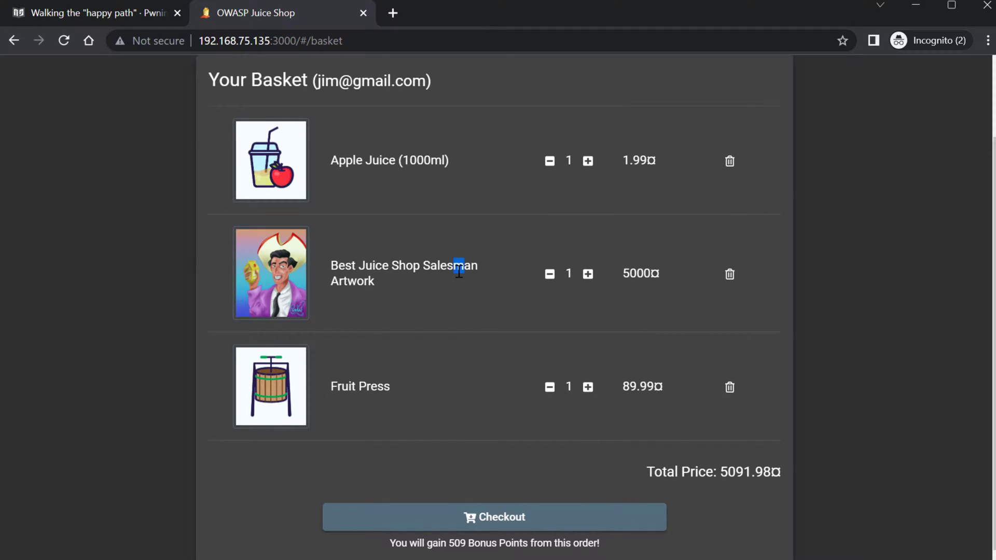
mouse_move(432, 313)
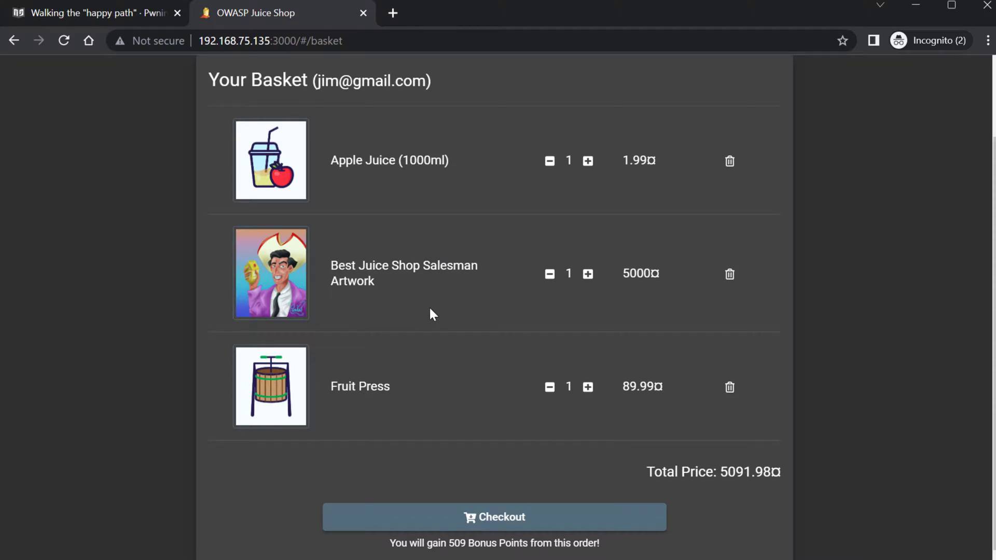
mouse_move(515, 527)
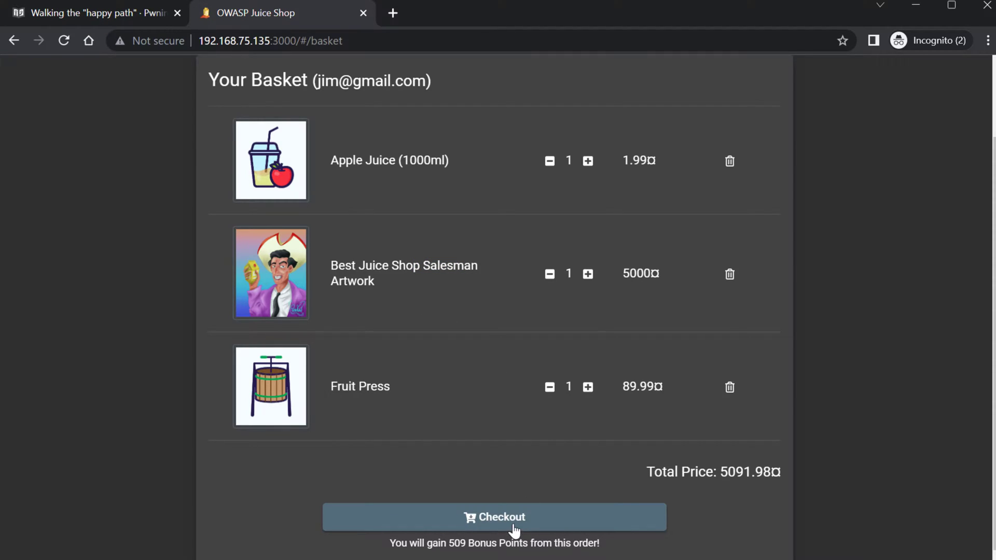
left_click(494, 516)
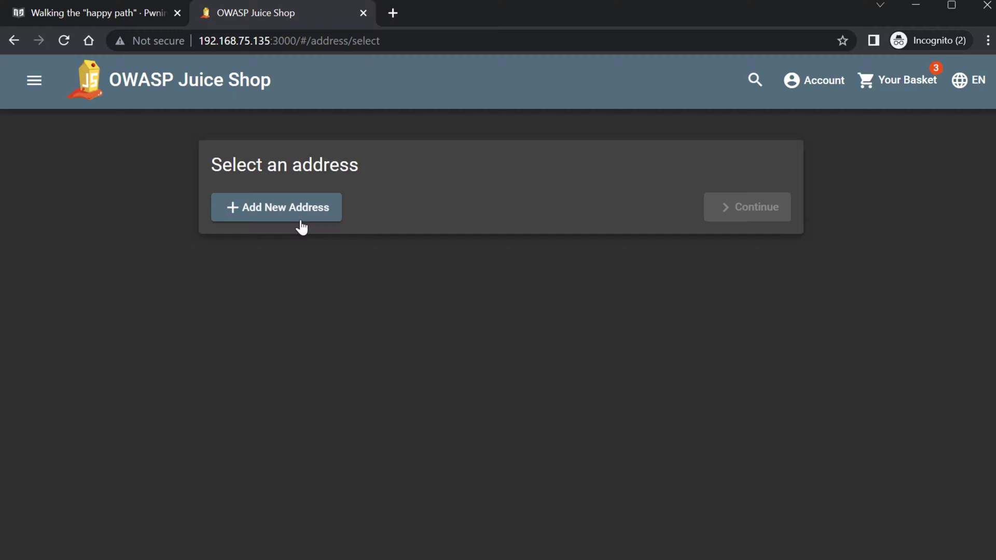
left_click(275, 207)
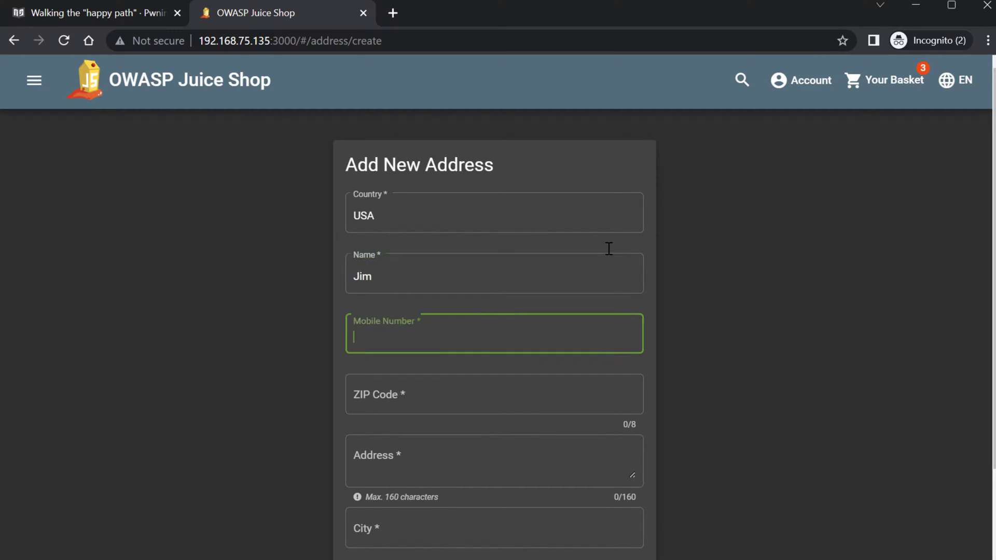
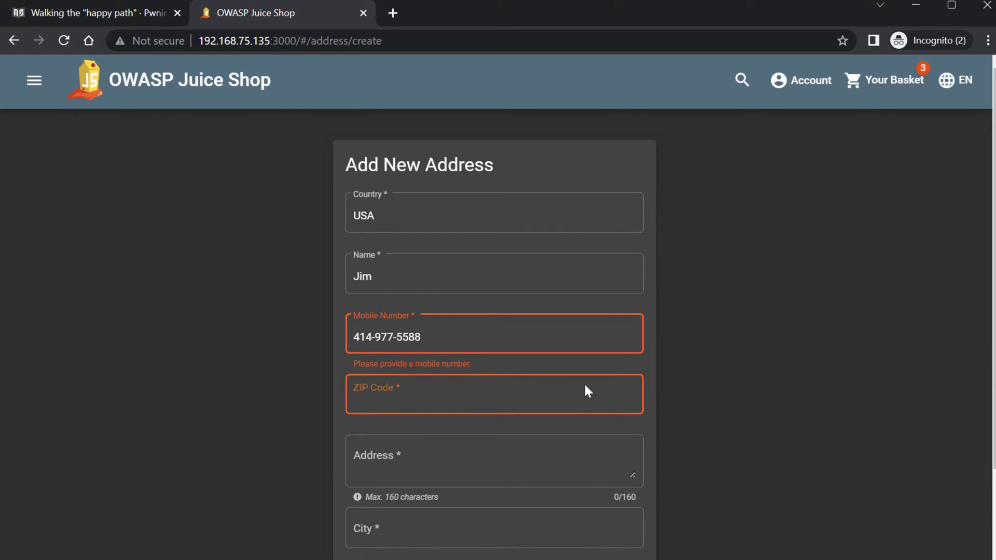
left_click(495, 394)
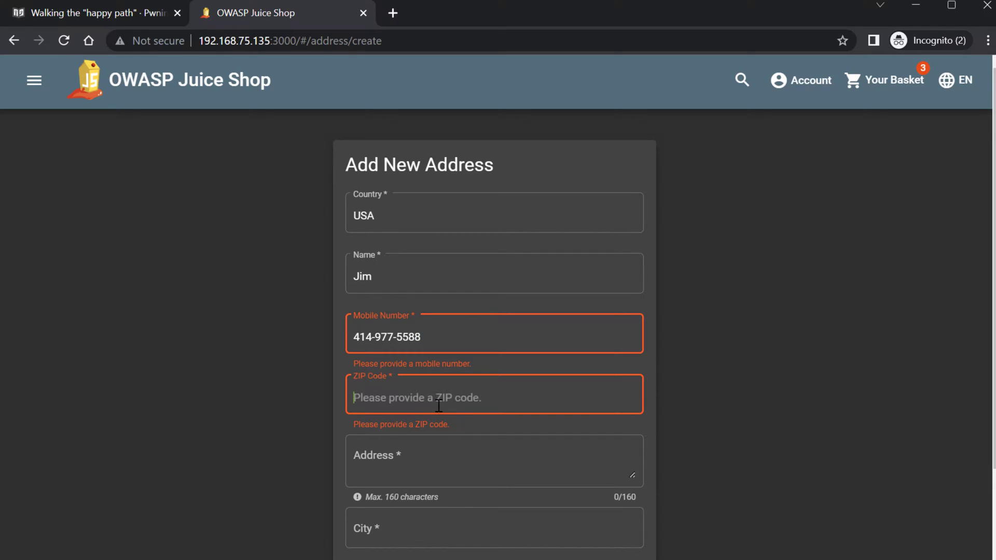
type("53")
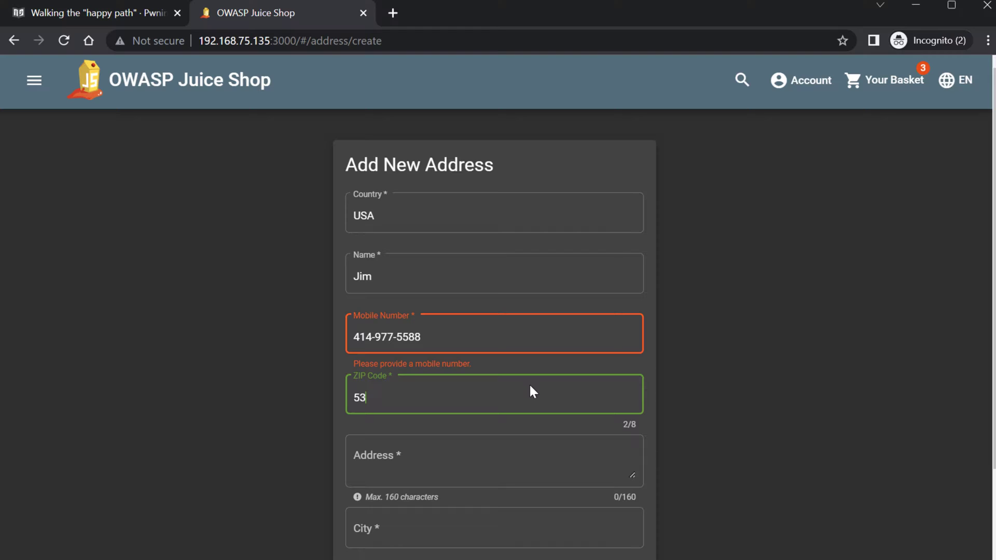
type("211")
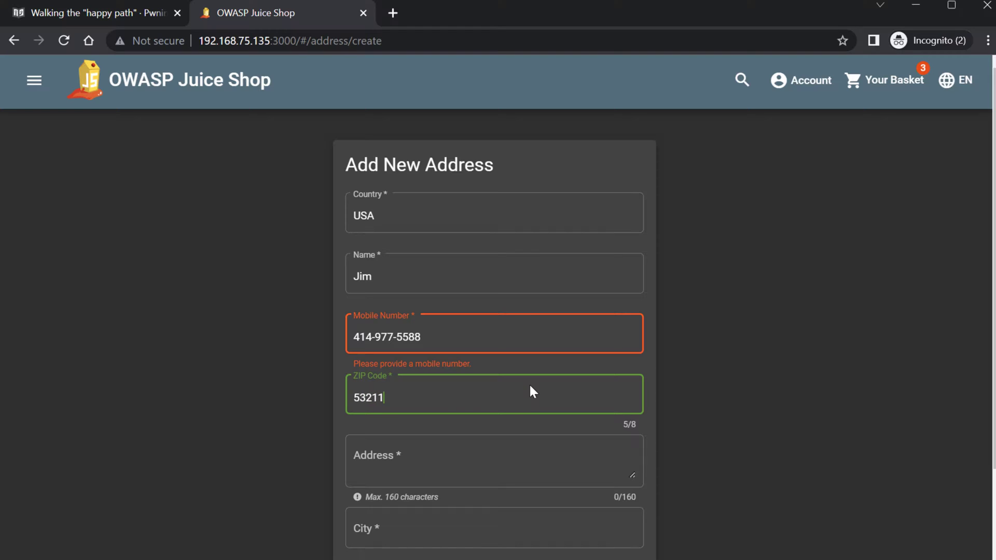
Re-enter the mobile number and fill in 123 Fake St, Milwaukee, Wisconsin.
triple_click(387, 337)
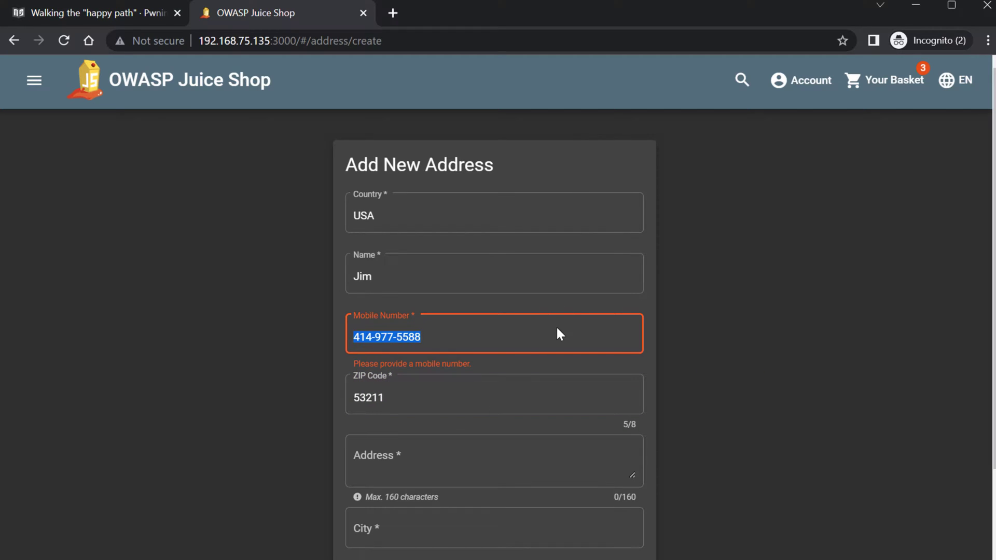
type("4145555577")
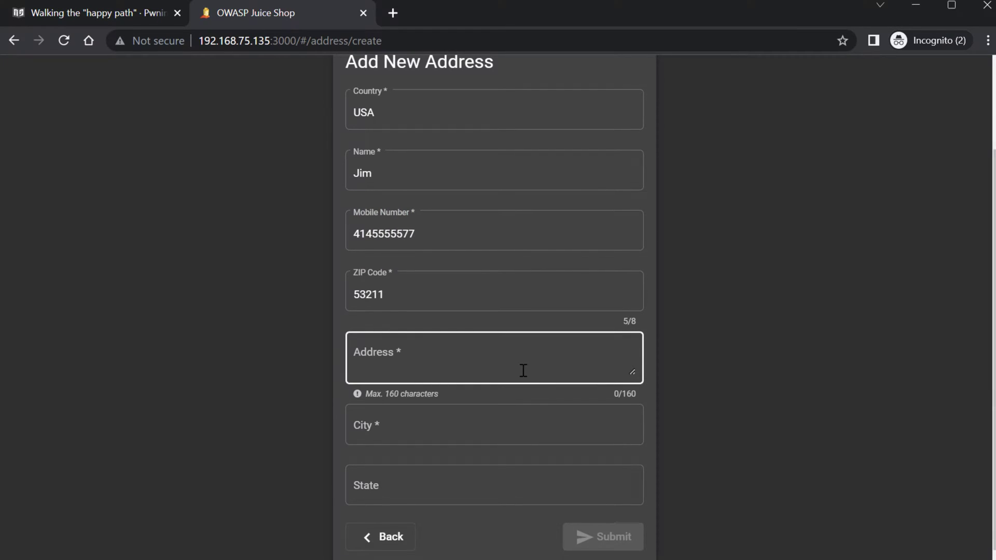
left_click(495, 359)
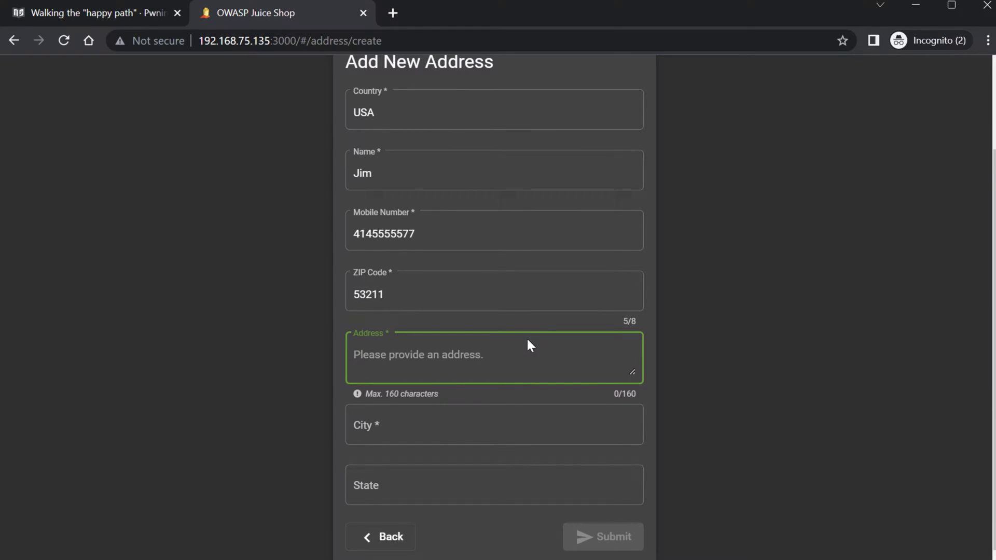
type("123 Fake St")
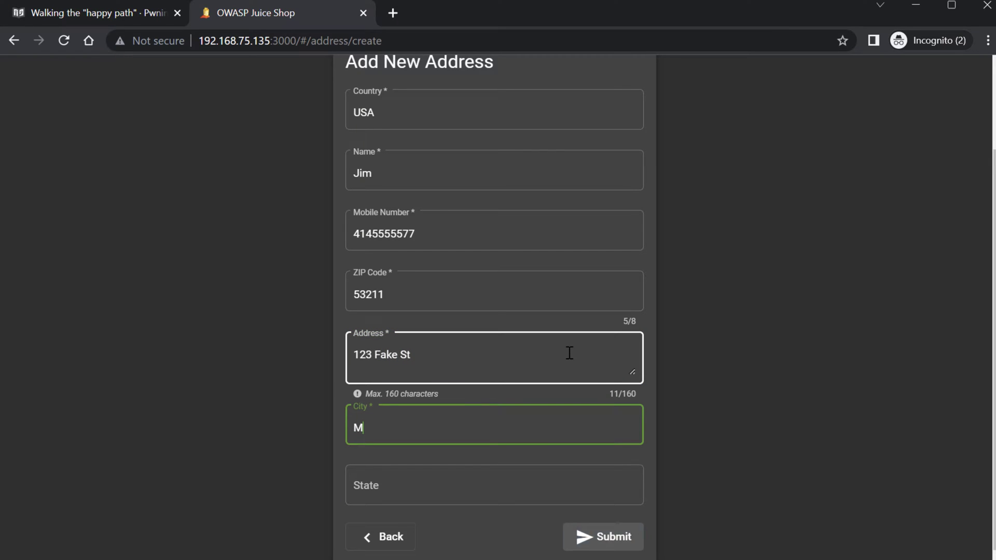
type("ilwaukee")
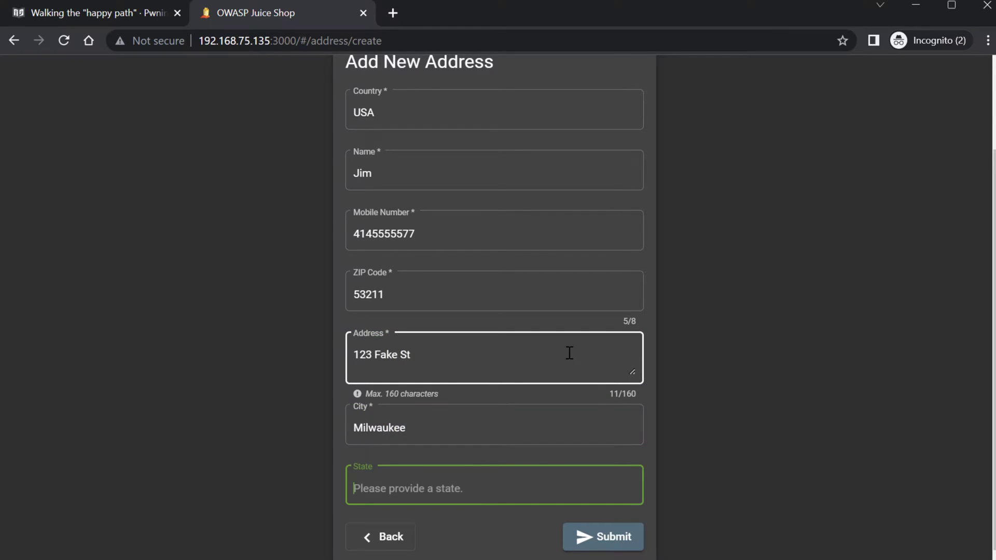
type("Wisconsin")
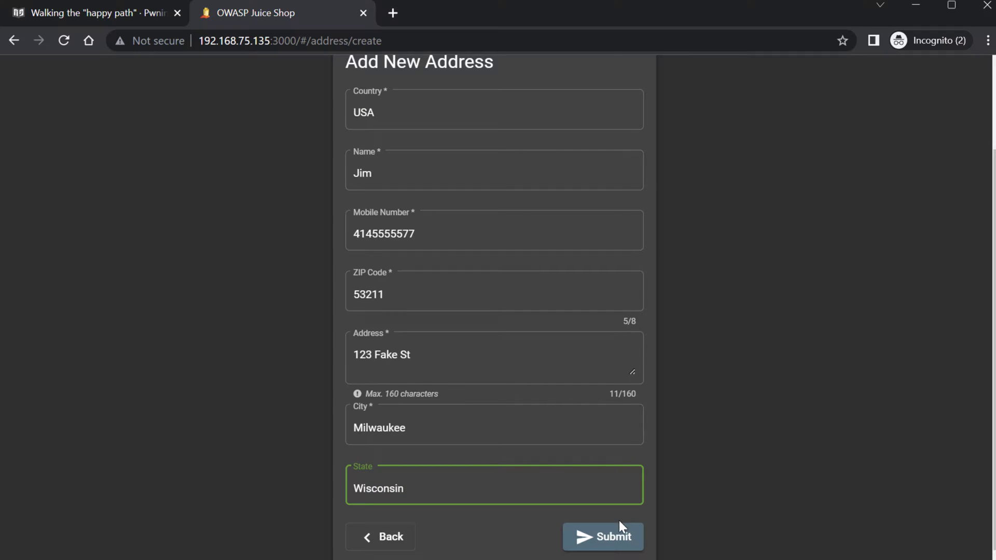
Save and select the Milwaukee address, choose One Day Delivery, and continue to payment.
left_click(603, 537)
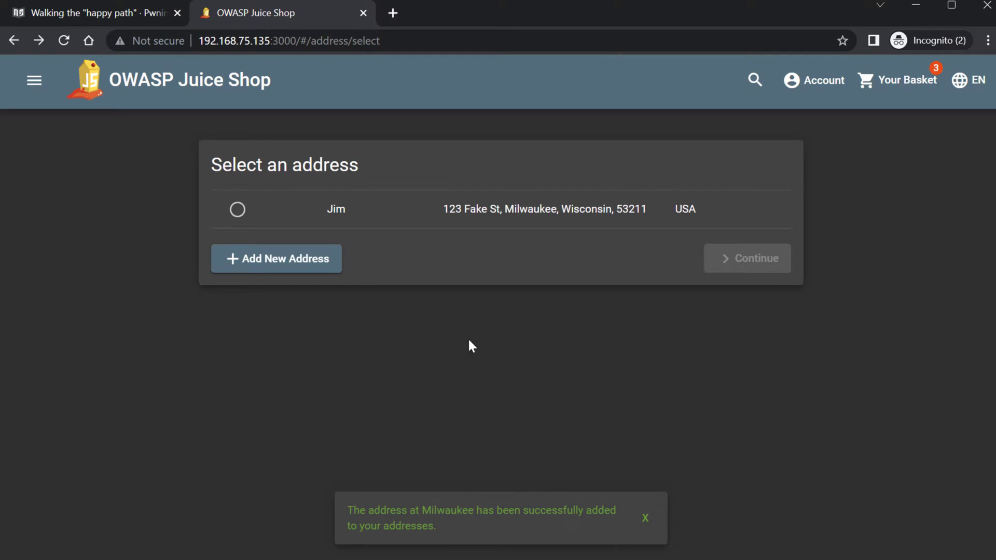
left_click(747, 258)
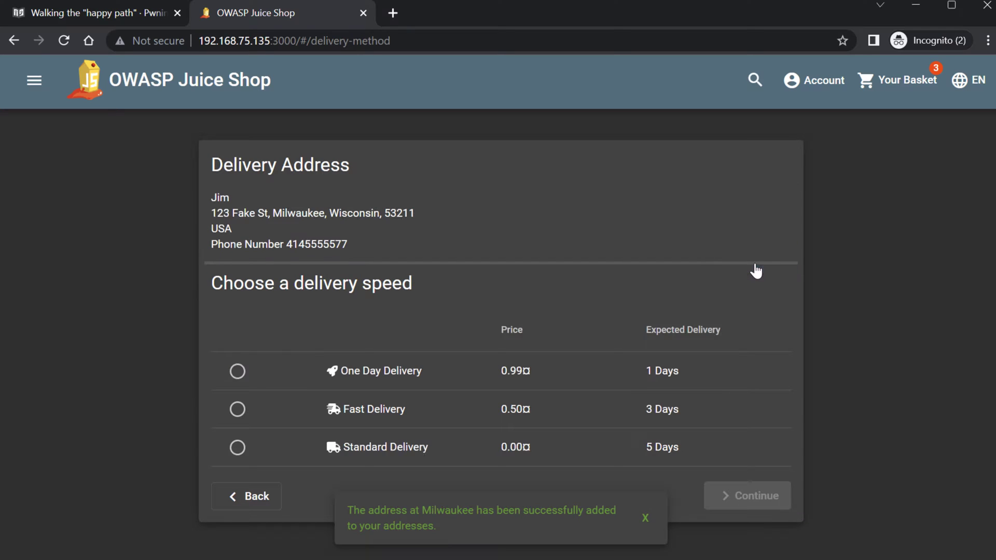
left_click(237, 371)
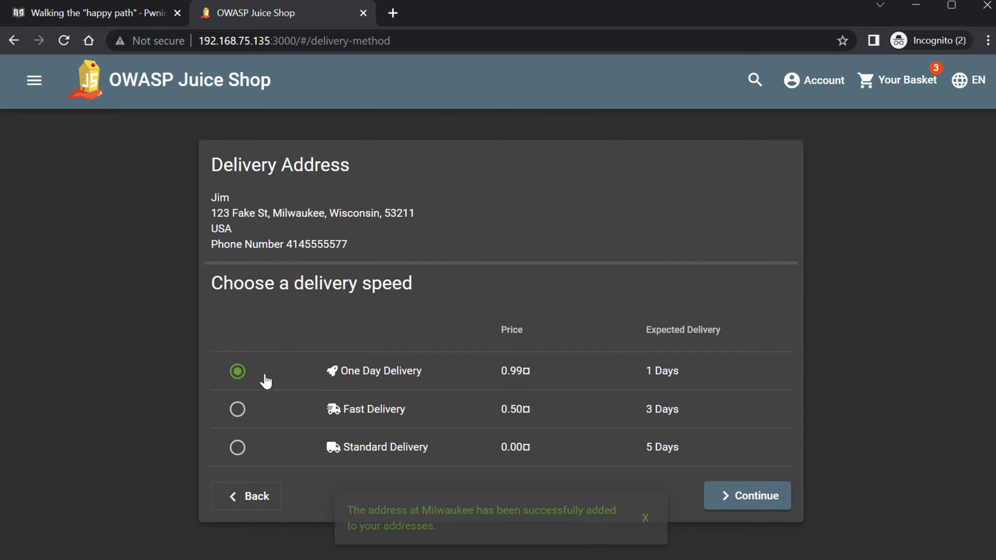
left_click(747, 495)
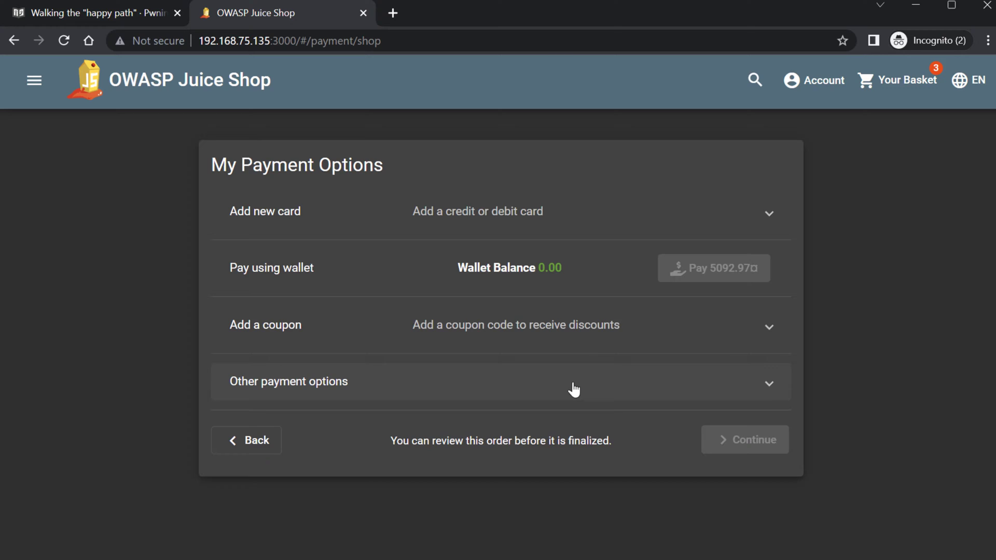
mouse_move(410, 336)
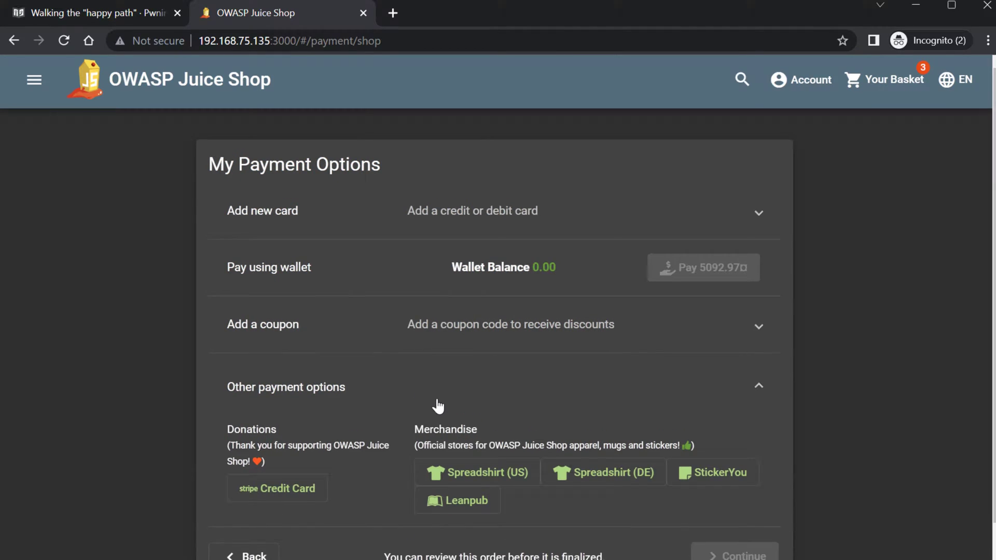
Compare the guide's payment section with the shop's payment options, then return to the guide.
left_click(277, 488)
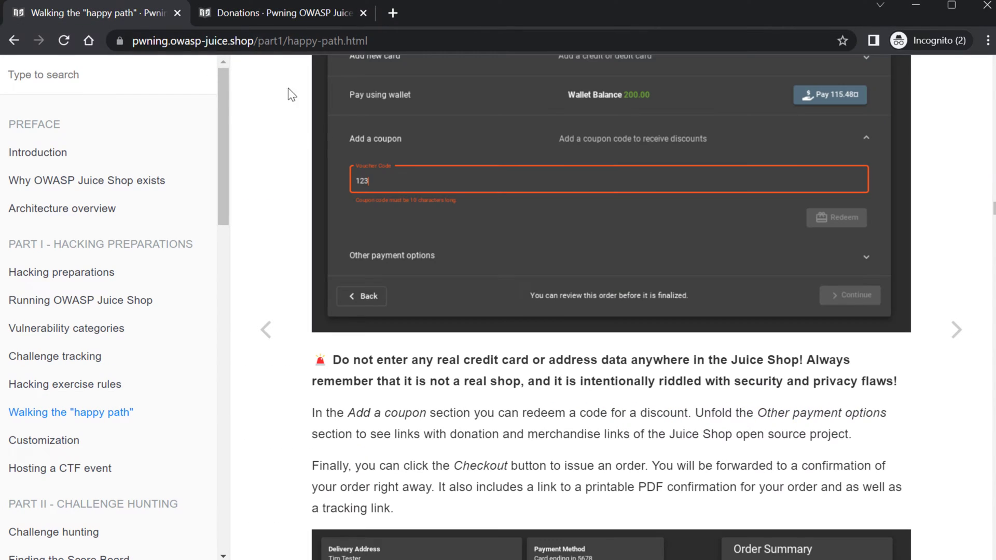
left_click(280, 13)
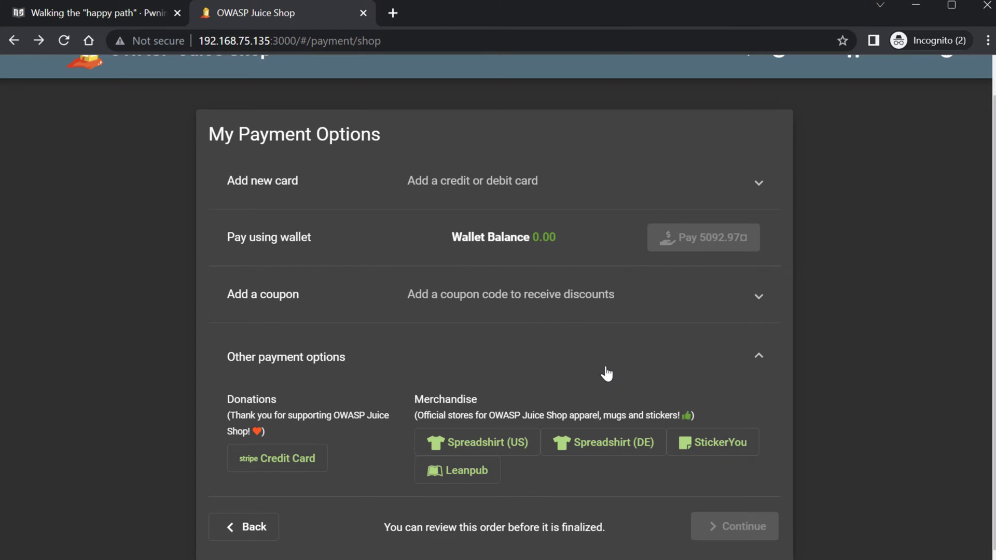
mouse_move(330, 374)
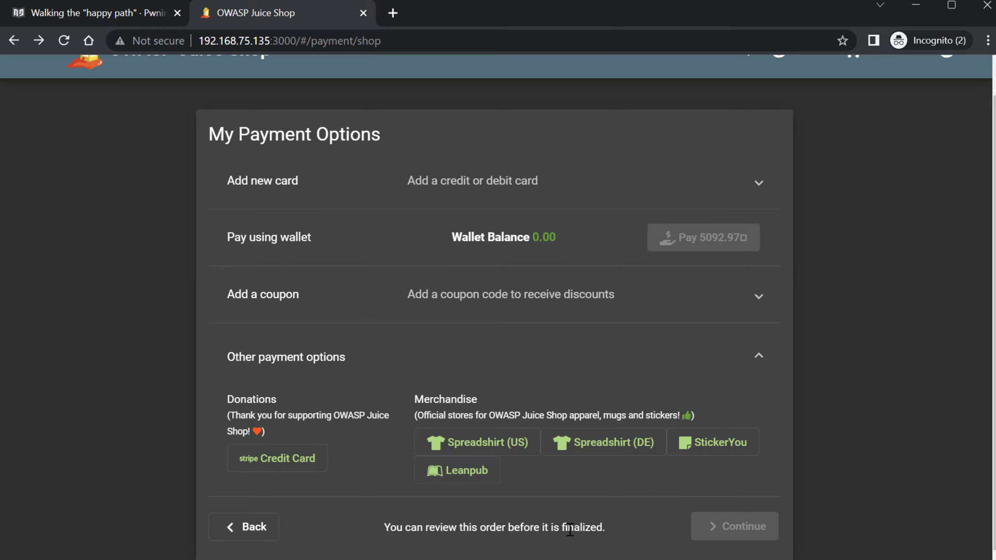
scroll("up", 3)
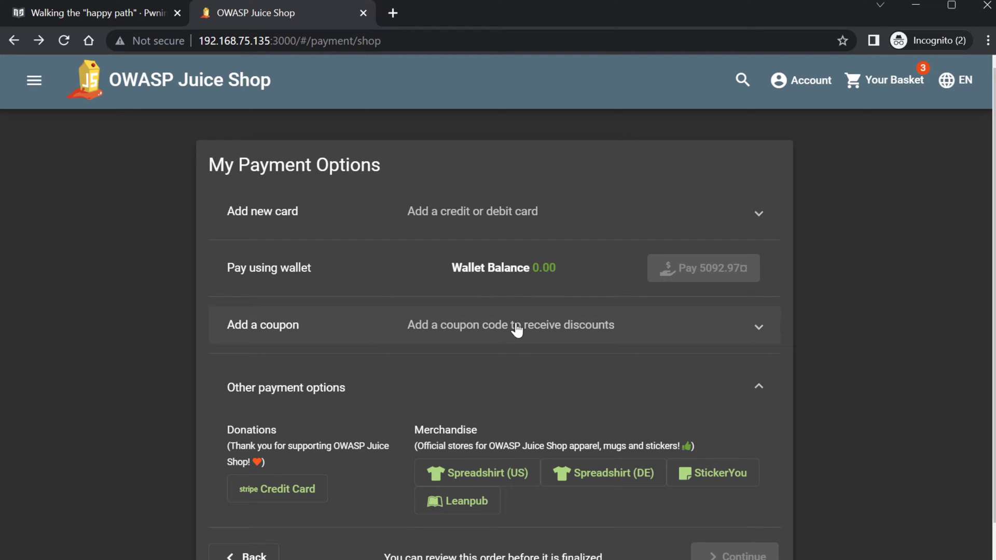
mouse_move(334, 433)
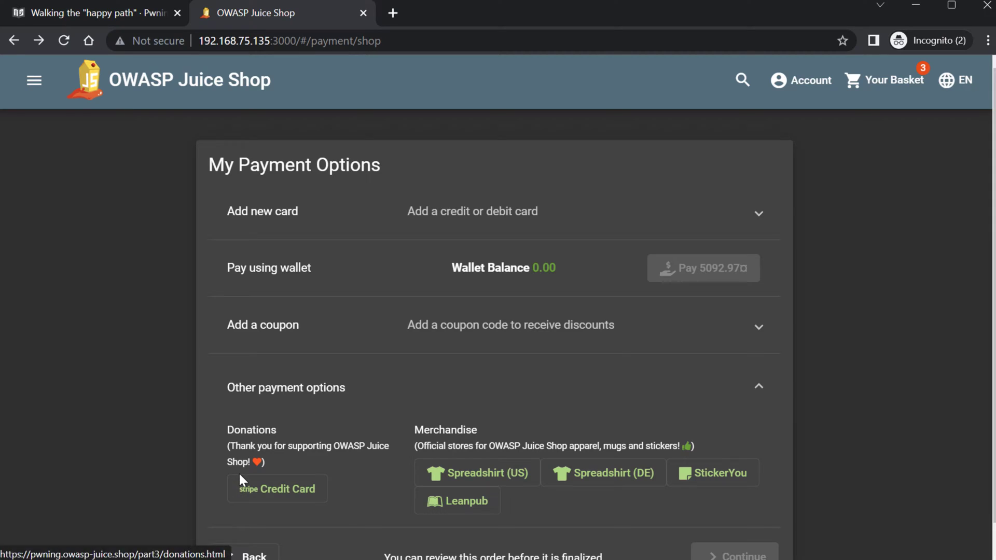
left_click(277, 490)
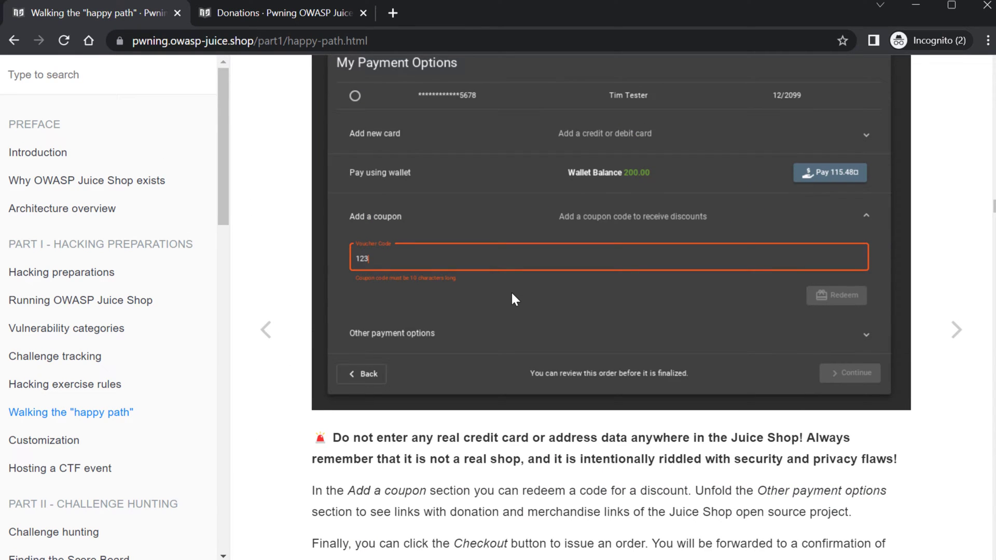
Read the guide's order-confirmation example, then switch back to the shop's payment options.
scroll("down", 3)
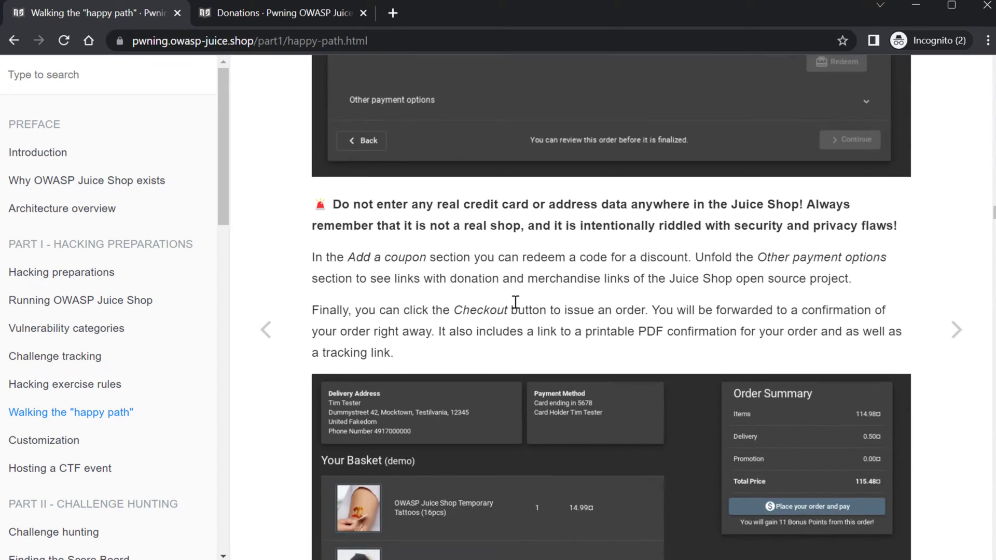
scroll("down", 3)
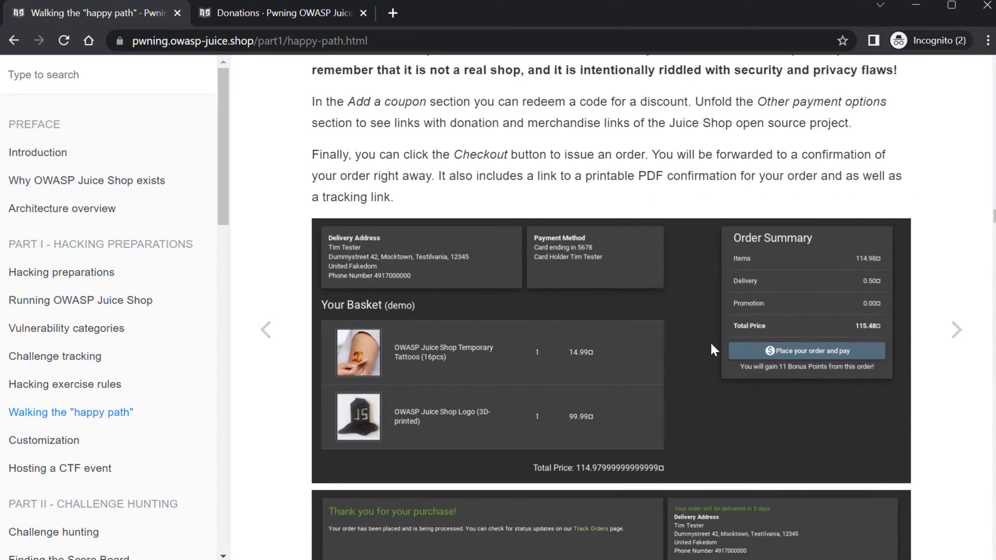
scroll("down", 3)
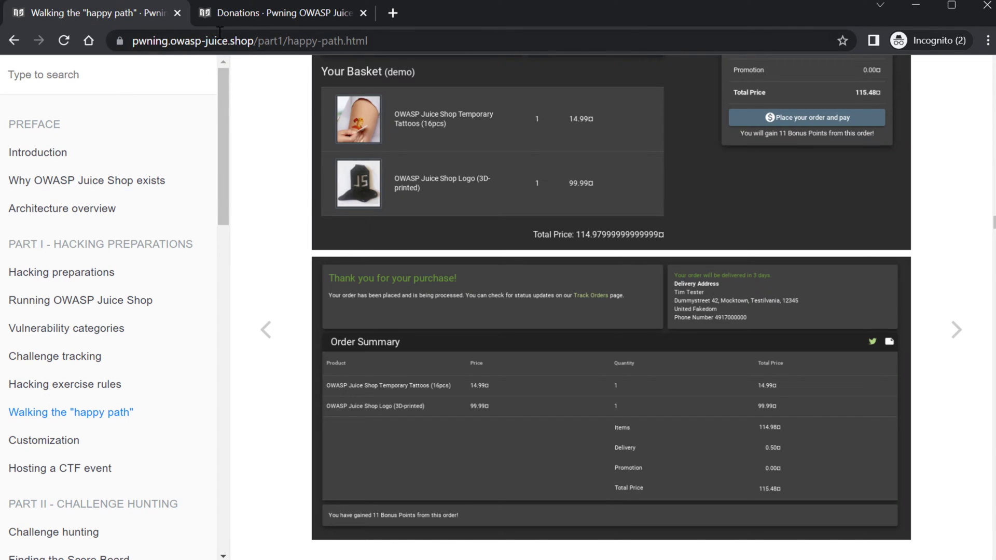
left_click(279, 13)
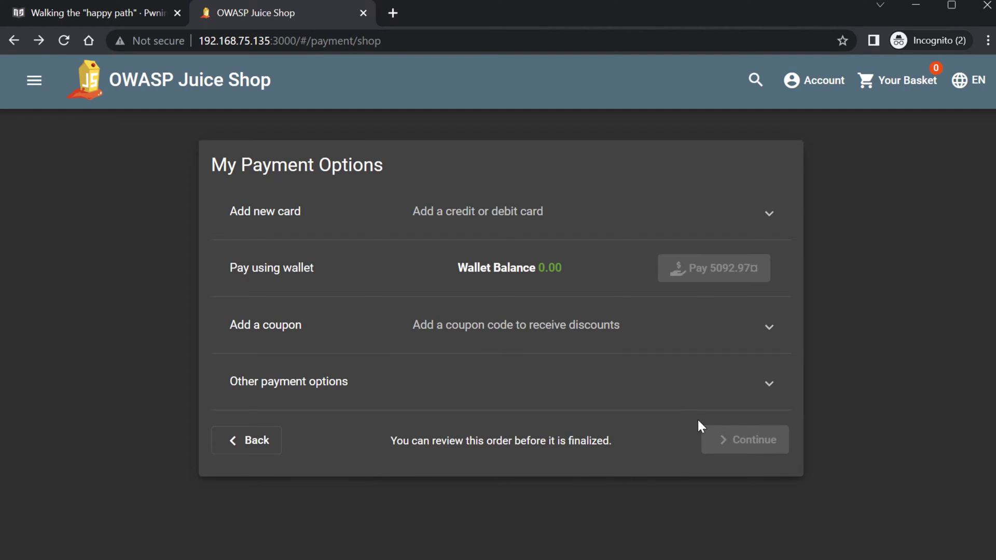
mouse_move(579, 390)
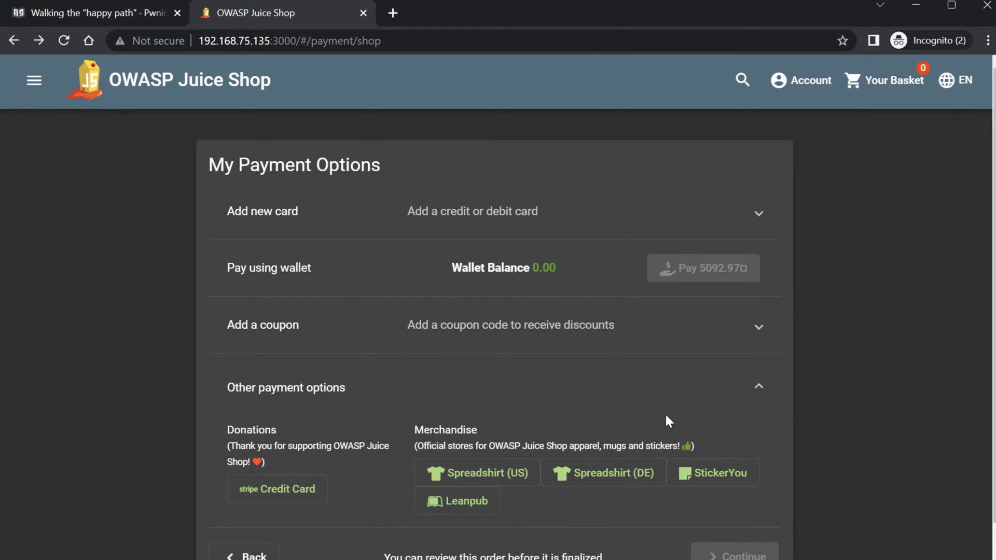
Save a new card for Jim ending 3555, expiring 3/2085, and dismiss the notice.
scroll("down", 3)
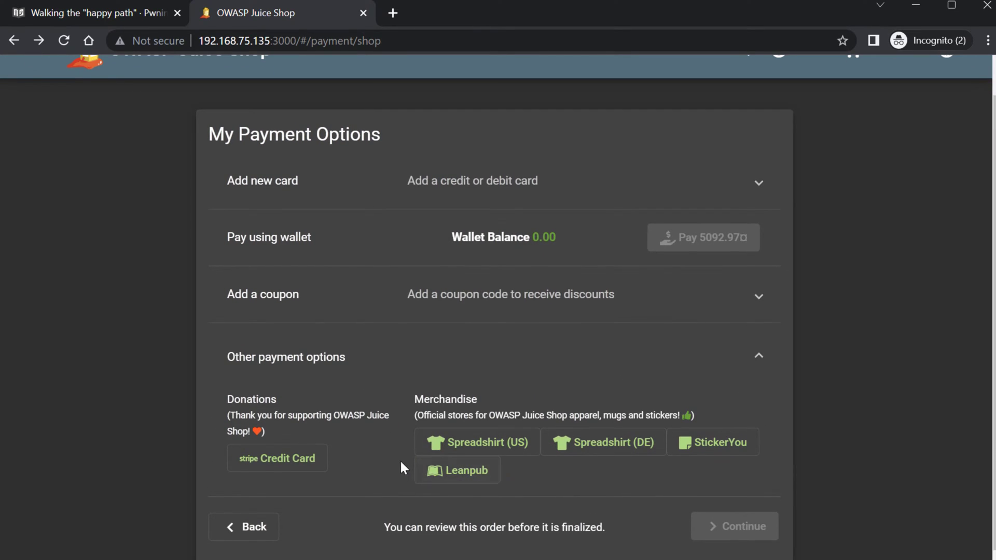
mouse_move(585, 326)
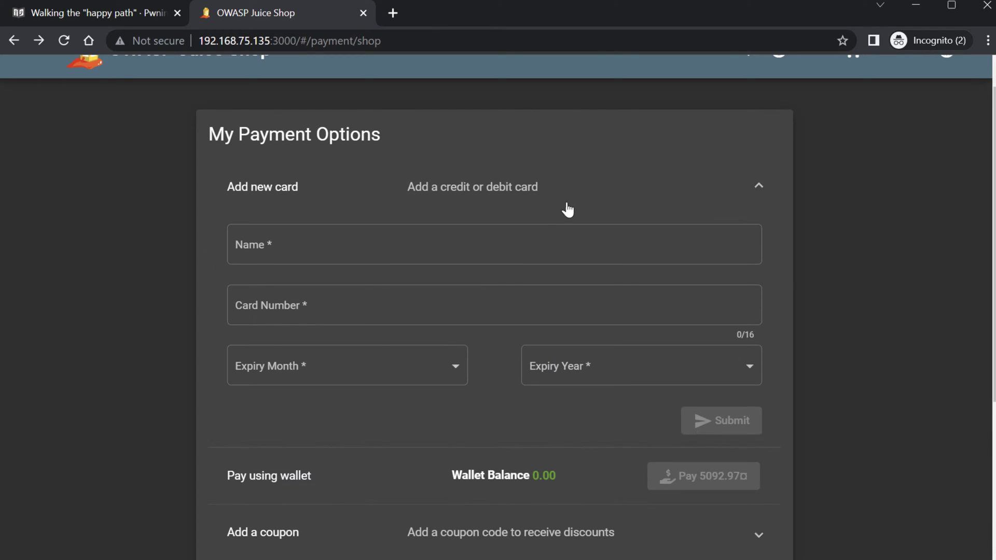
type("Jim")
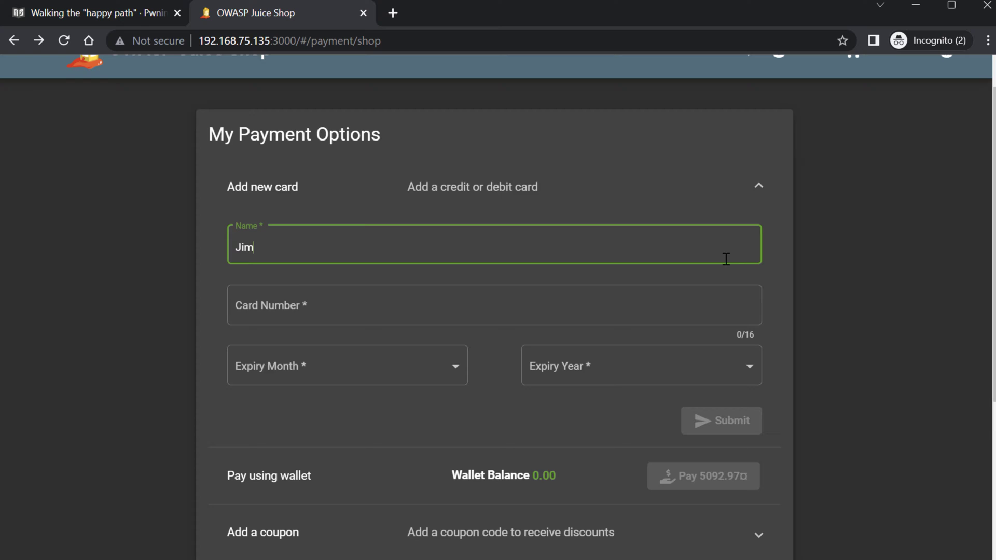
type("5442")
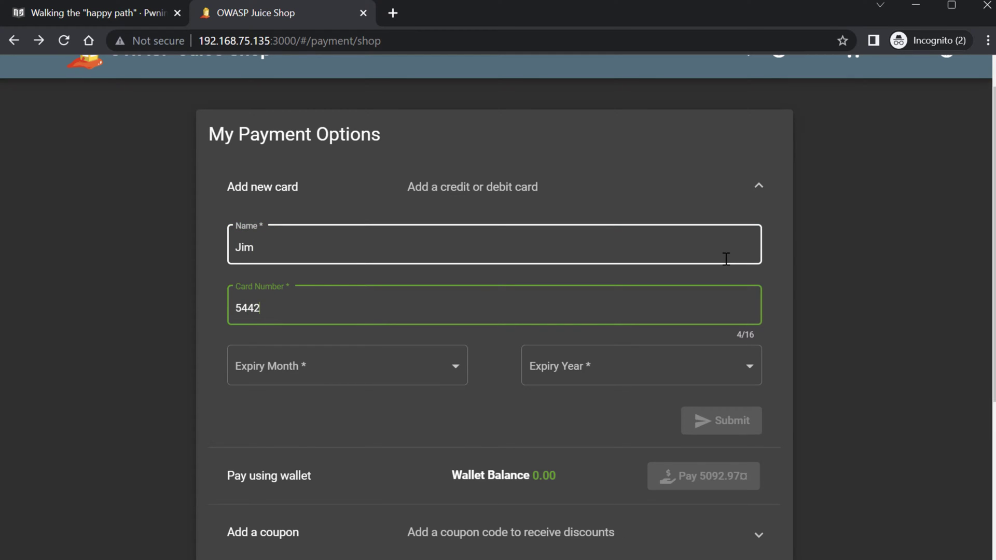
type("3546578435")
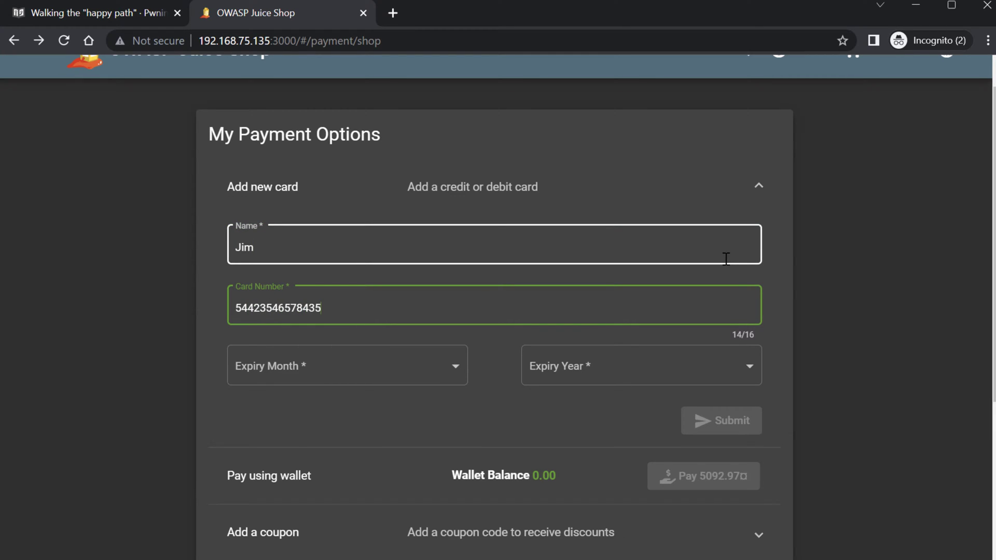
left_click(346, 365)
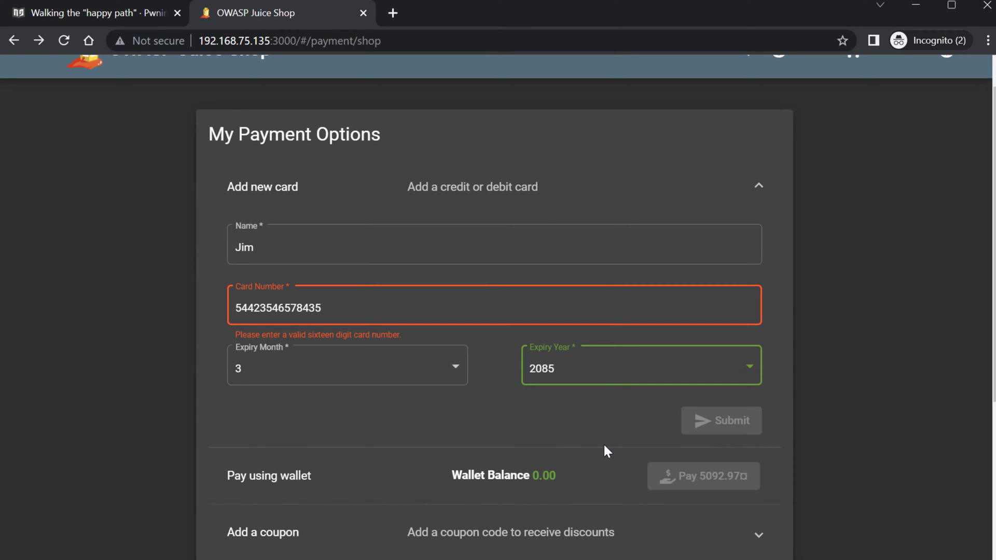
mouse_move(472, 295)
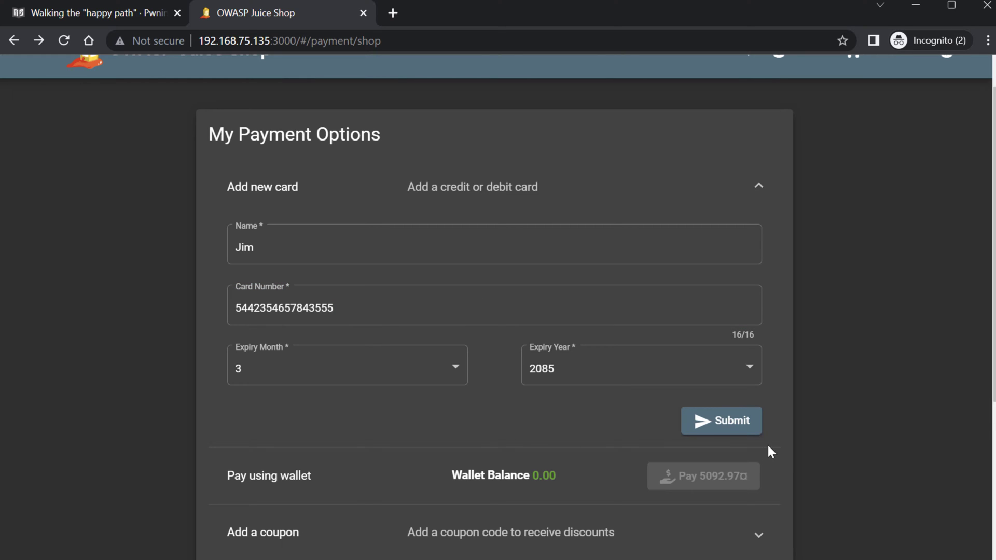
left_click(721, 420)
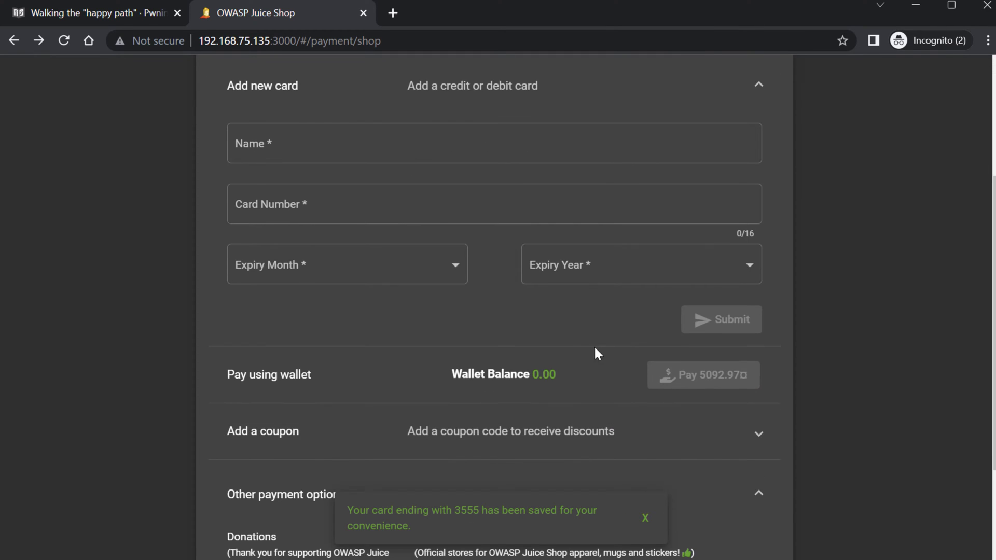
scroll("down", 3)
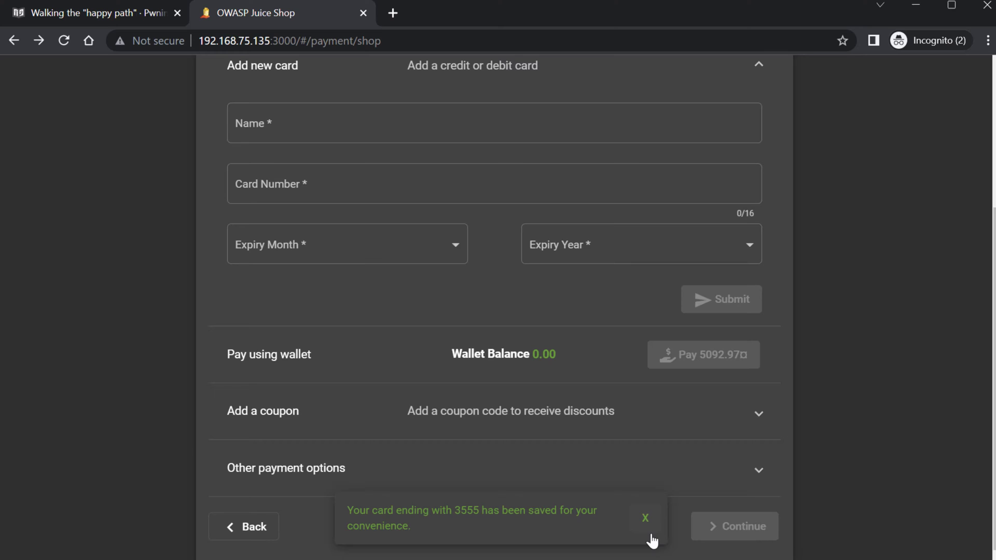
left_click(645, 518)
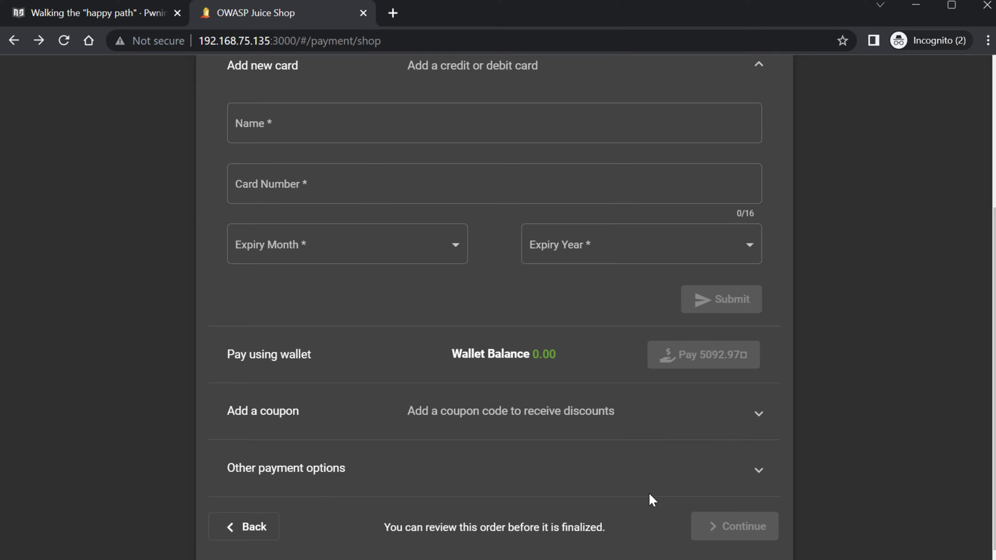
scroll("up", 3)
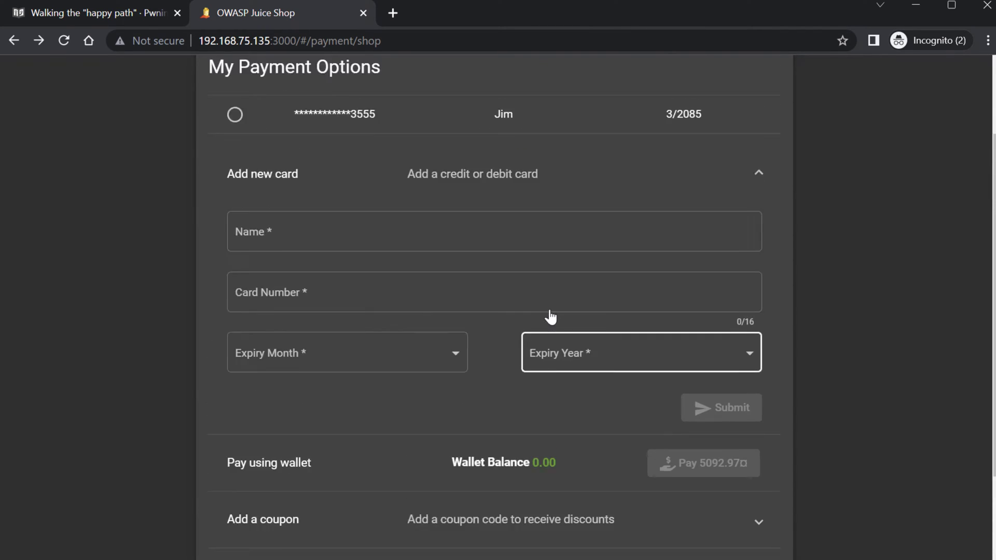
Place the 5092.97 order paid with the card ending 3555 and open its tracking page.
left_click(235, 114)
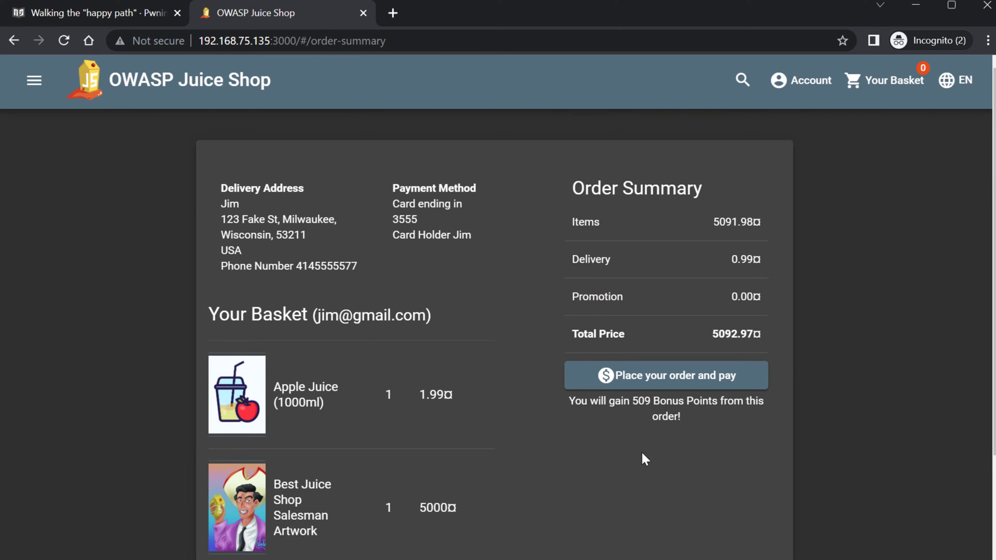
mouse_move(659, 356)
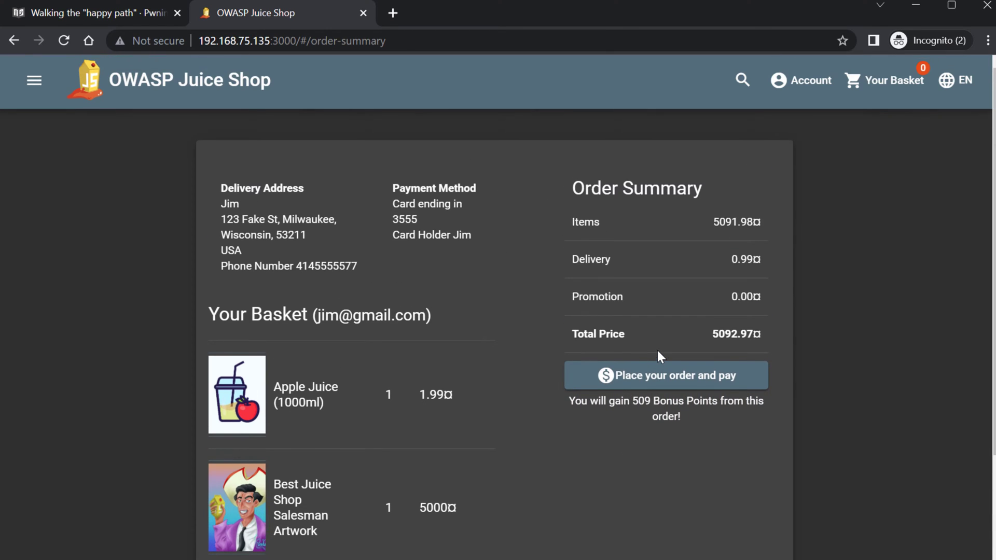
left_click(665, 375)
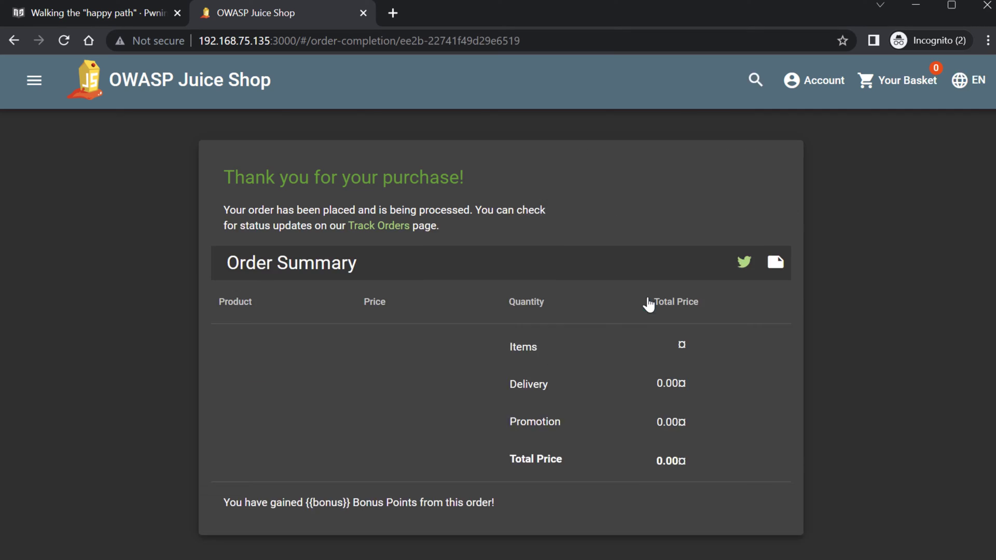
scroll("down", 3)
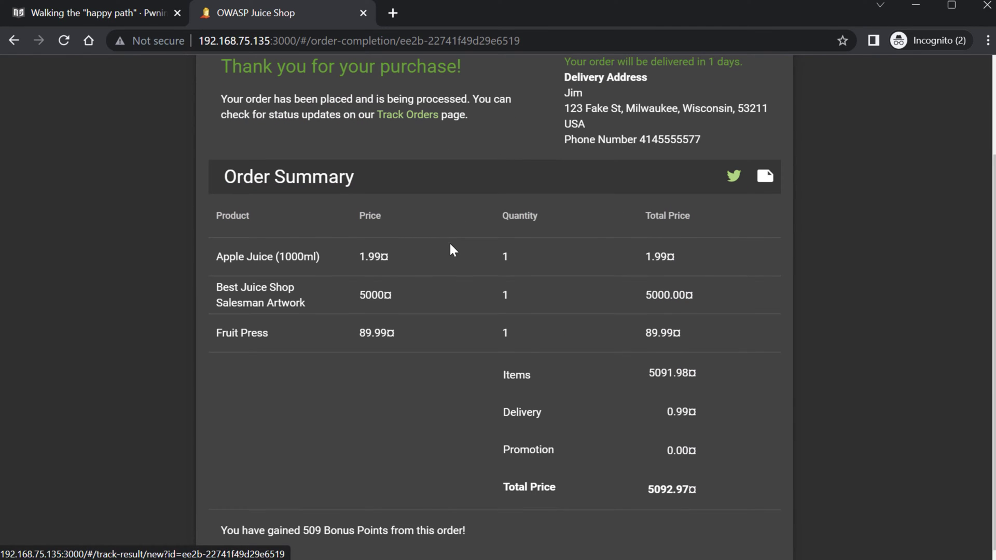
left_click(408, 114)
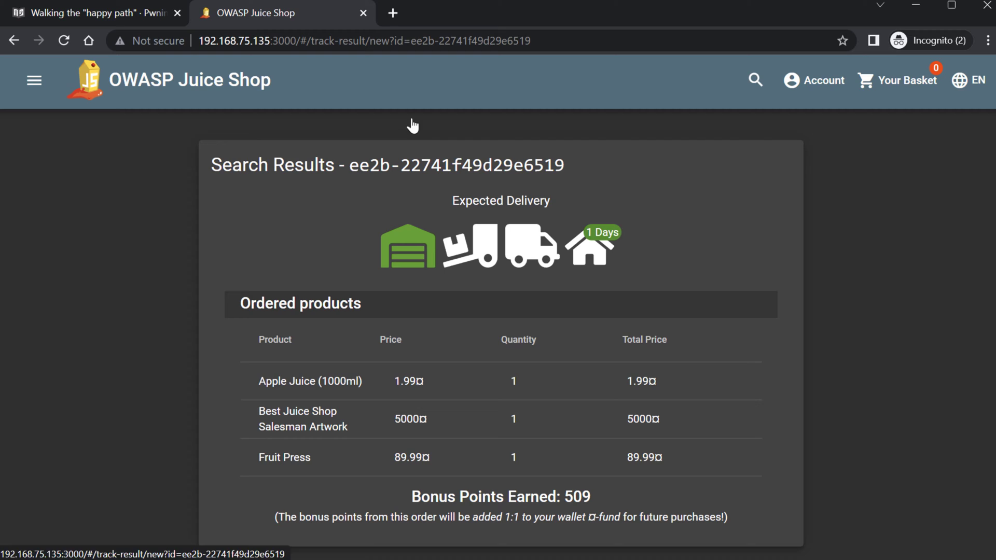
mouse_move(340, 258)
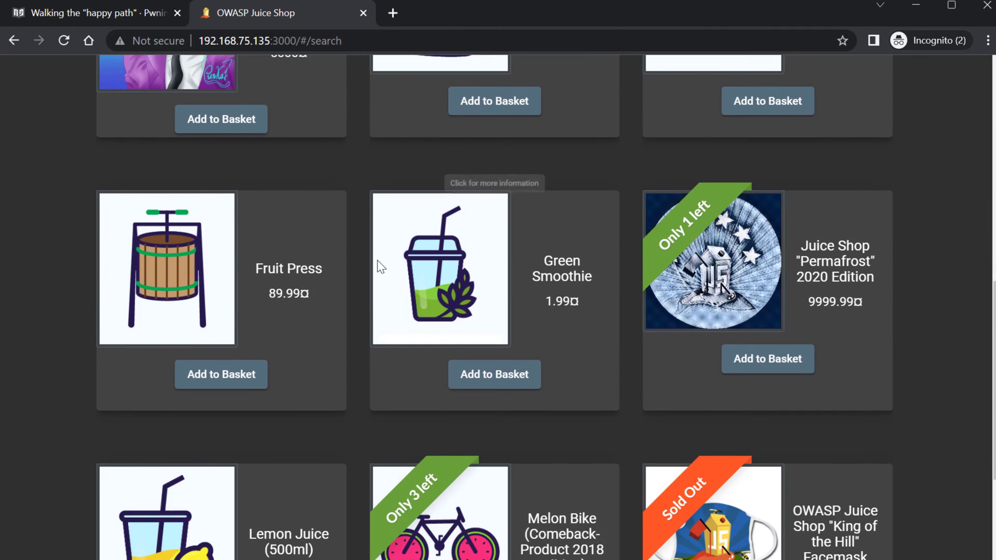
Scroll through the All Products catalogue, then return to the happy-path guide.
scroll("up", 3)
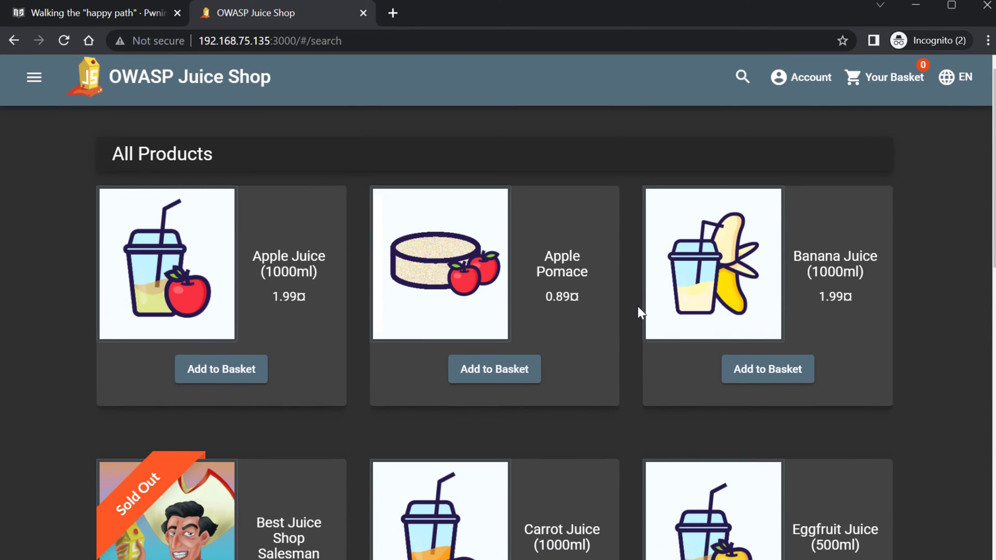
scroll("down", 3)
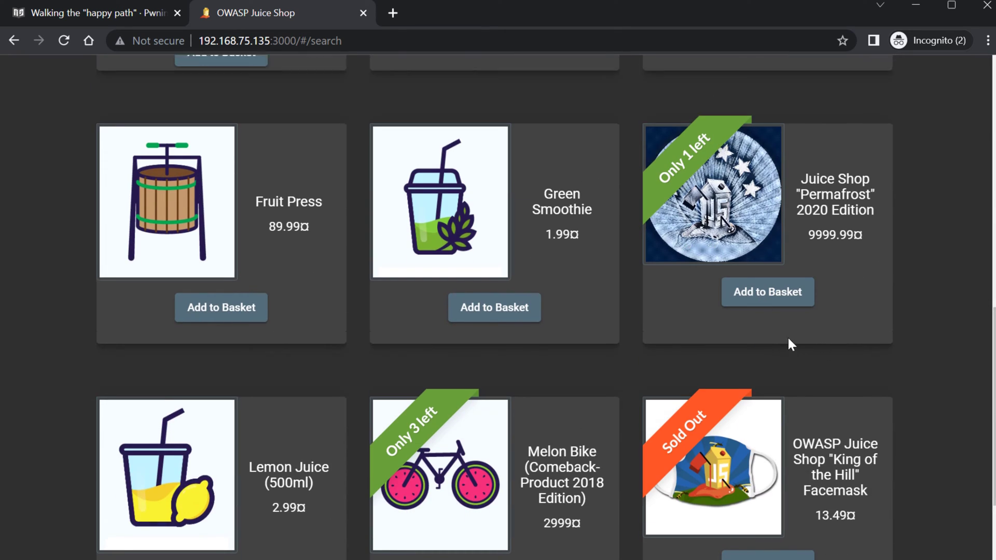
scroll("up", 3)
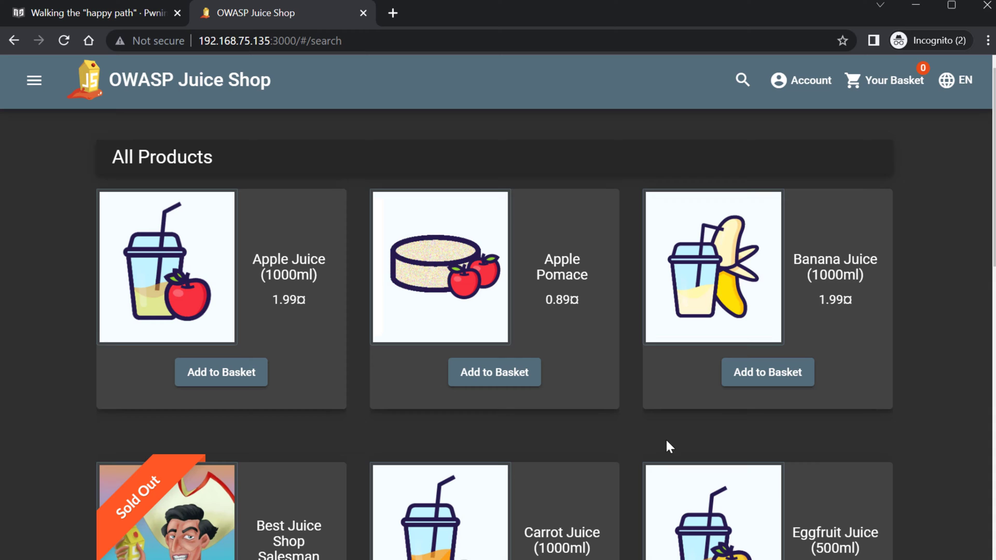
mouse_move(748, 411)
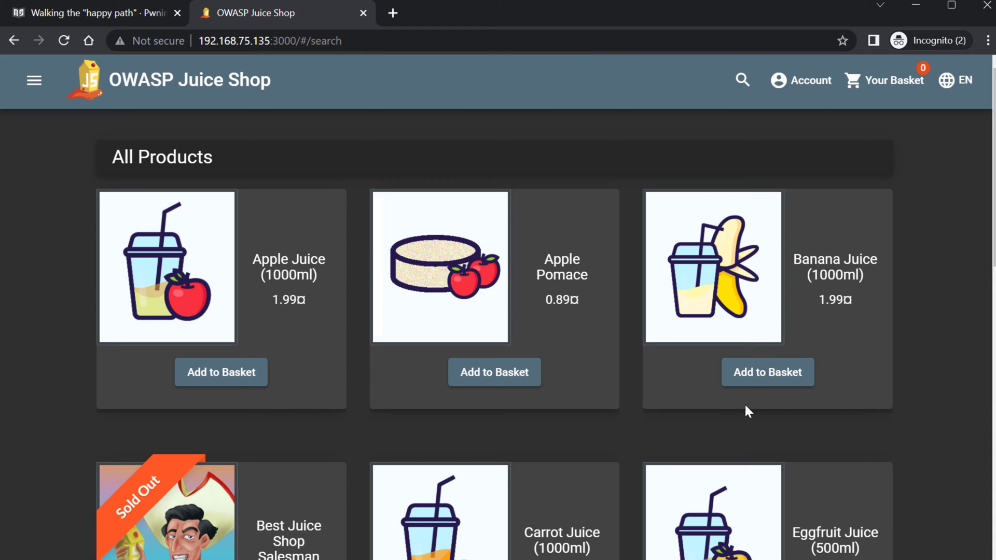
left_click(95, 13)
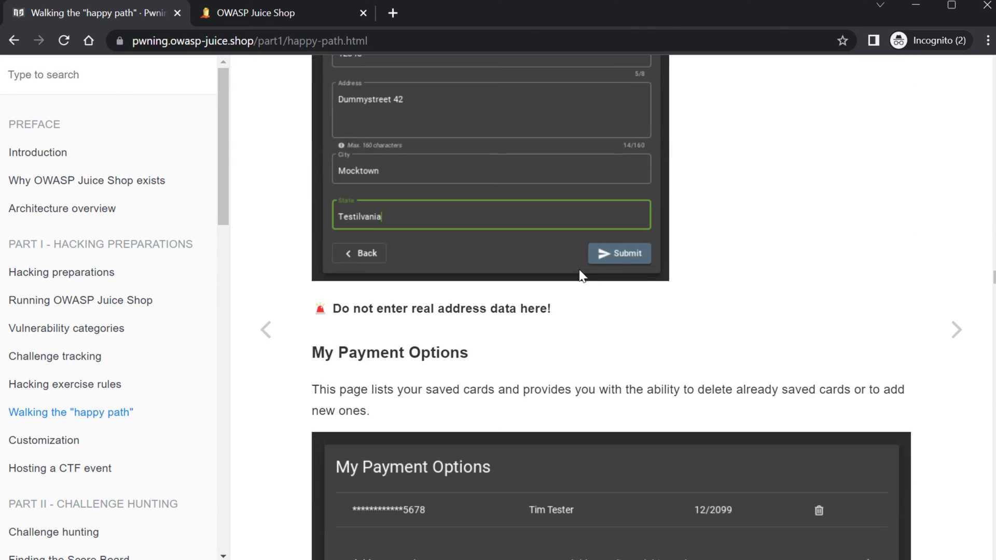
scroll("down", 3)
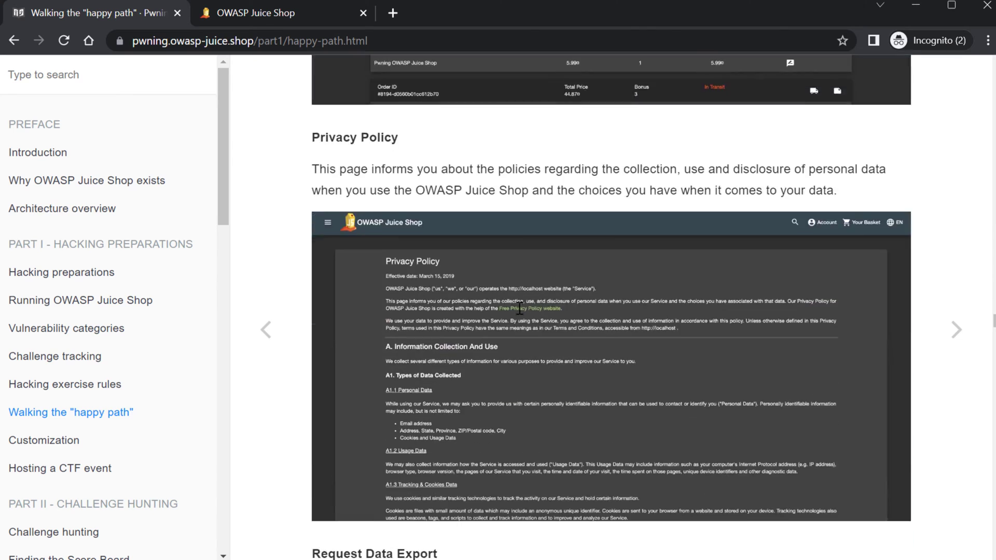
scroll("down", 3)
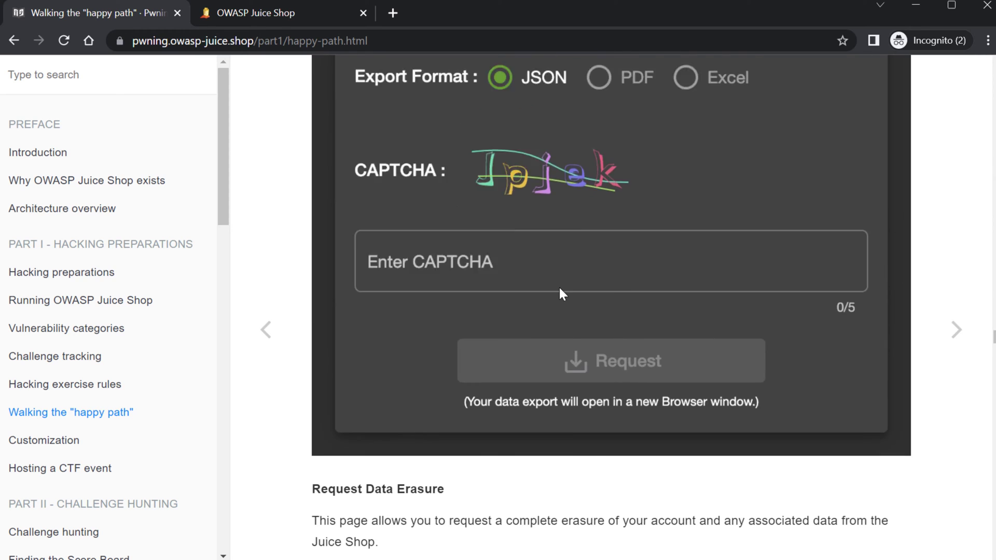
scroll("down", 3)
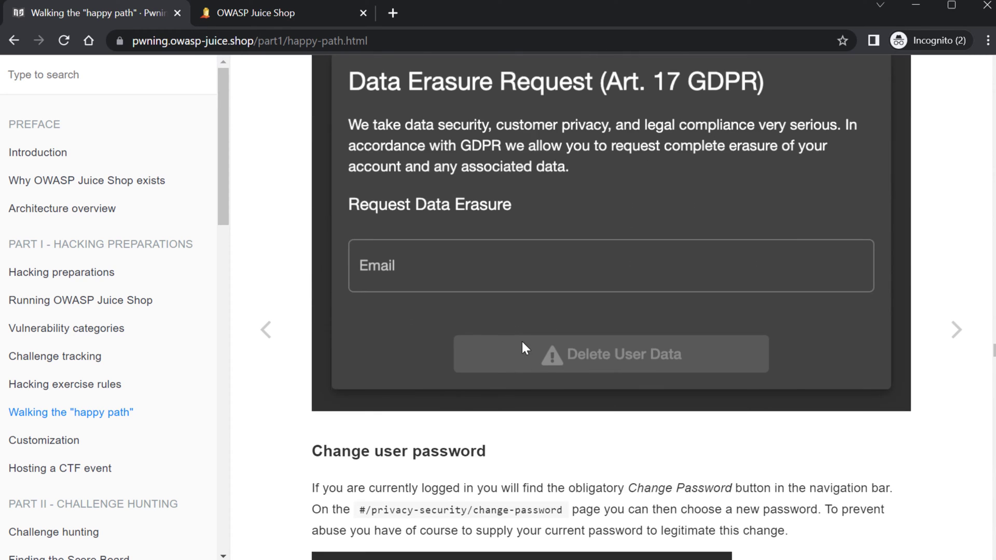
scroll("down", 3)
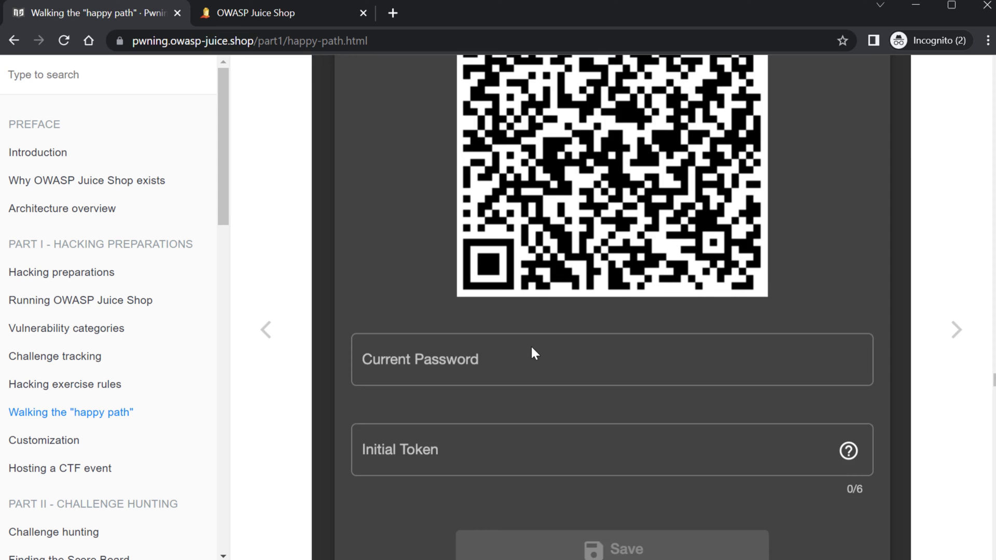
scroll("down", 3)
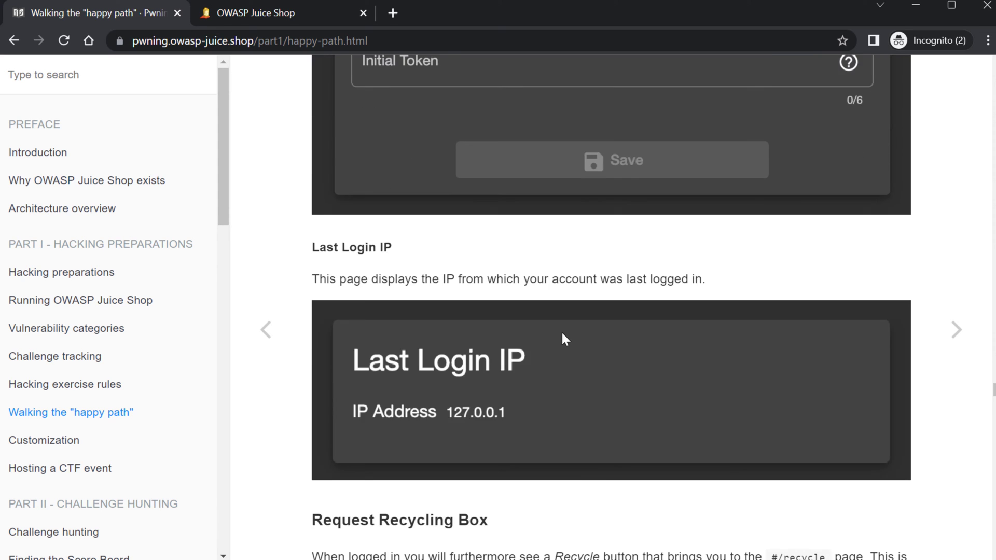
scroll("down", 3)
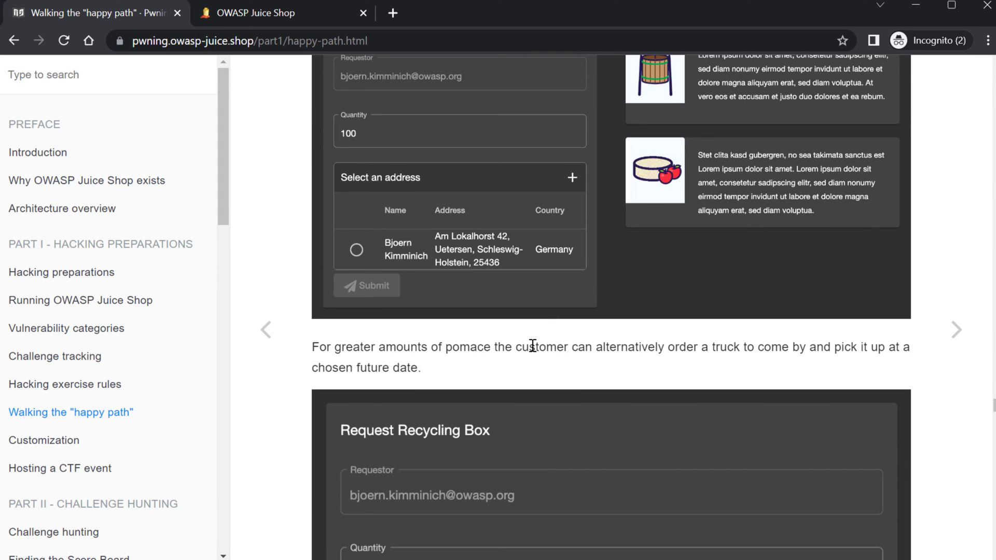